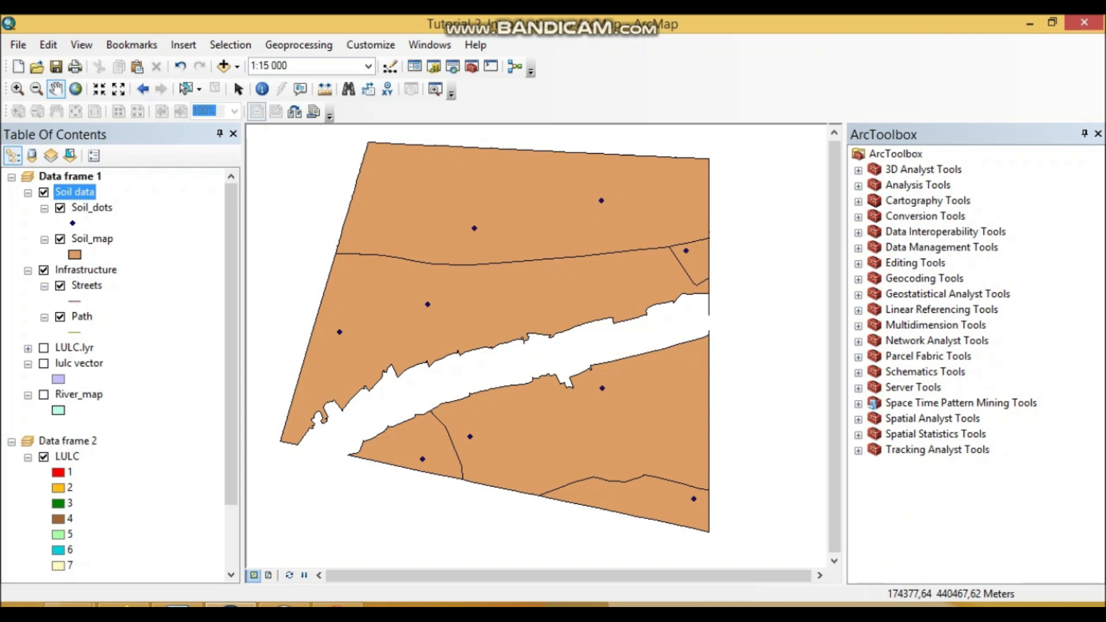
# - Ungroup the Soil data group layer from its Table Of Contents context menu
pyautogui.rightClick(74, 192)
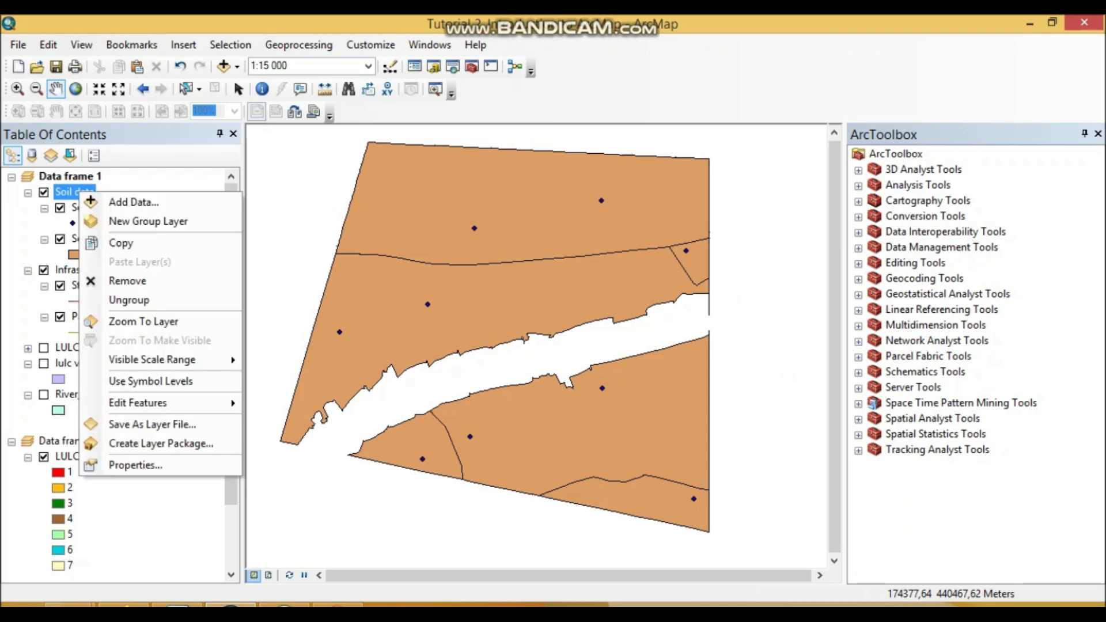
pyautogui.moveTo(129, 299)
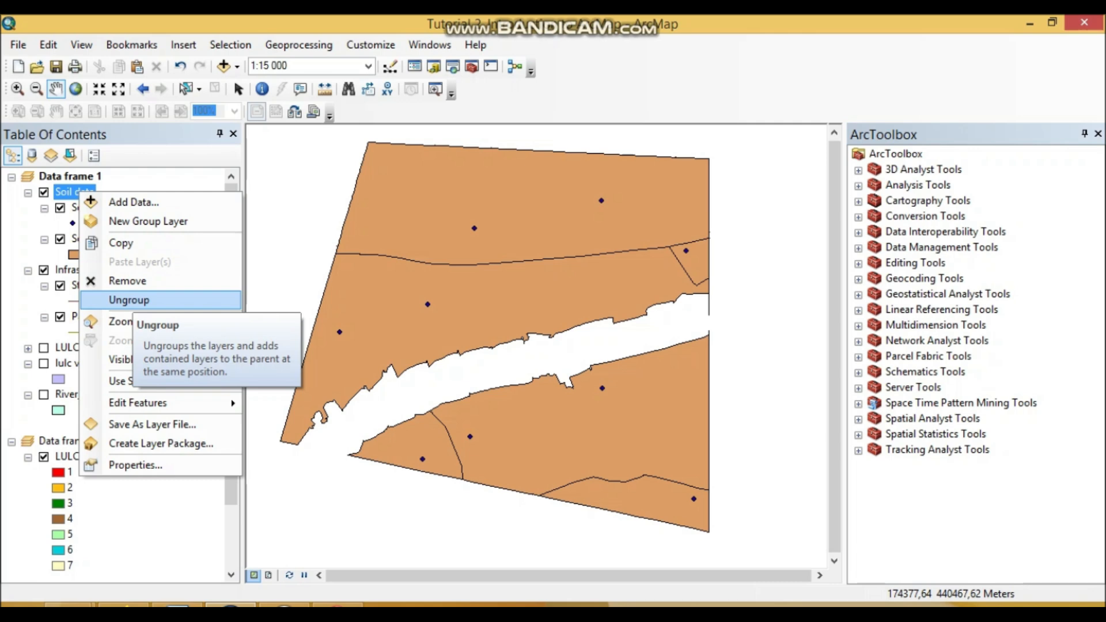
pyautogui.click(129, 300)
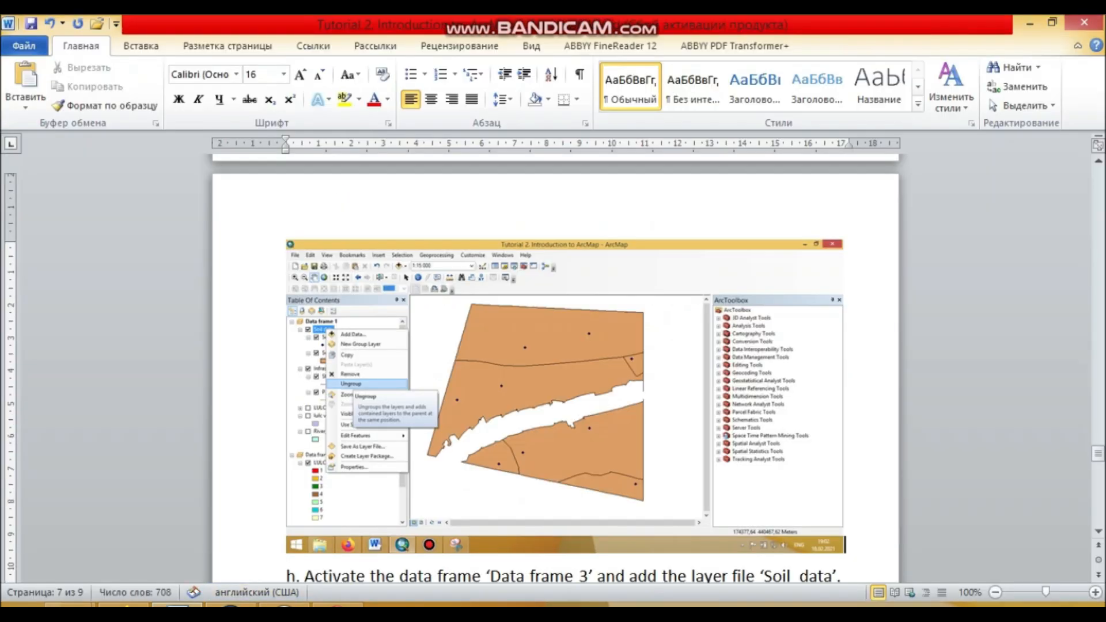
# - Scroll to item h and complete the data frame name as 'New data frame'
pyautogui.scroll(-3)
pyautogui.write('New')
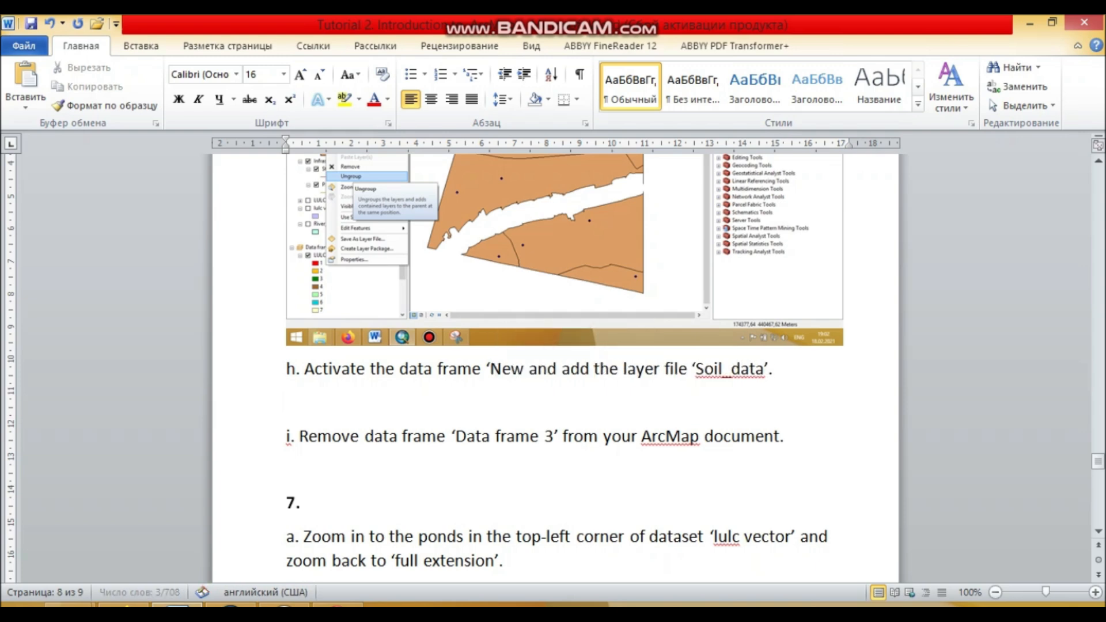
pyautogui.write('data frame')
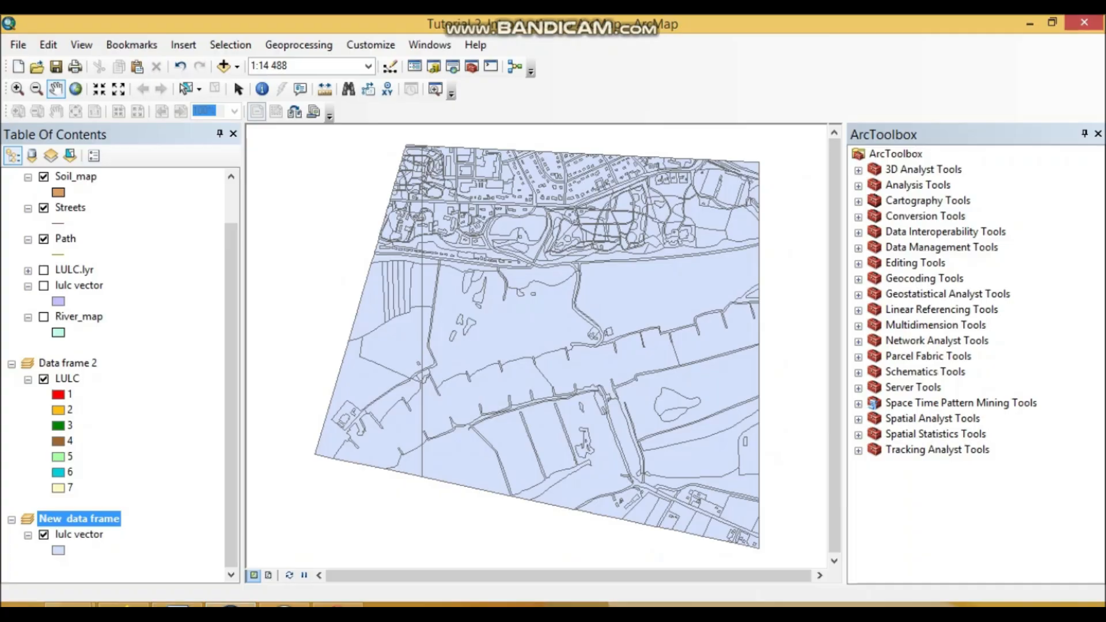
# - Add Soil data.lyr and Infrastructure.lyr to New data frame, turning on Streets, Path and Soil data
pyautogui.rightClick(79, 518)
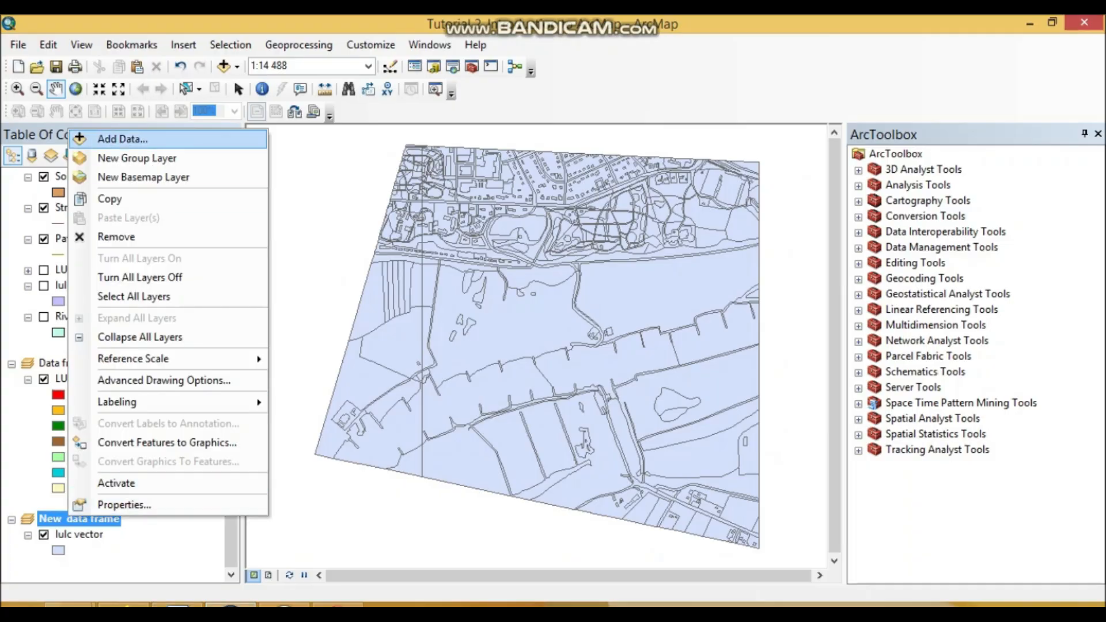
pyautogui.click(122, 139)
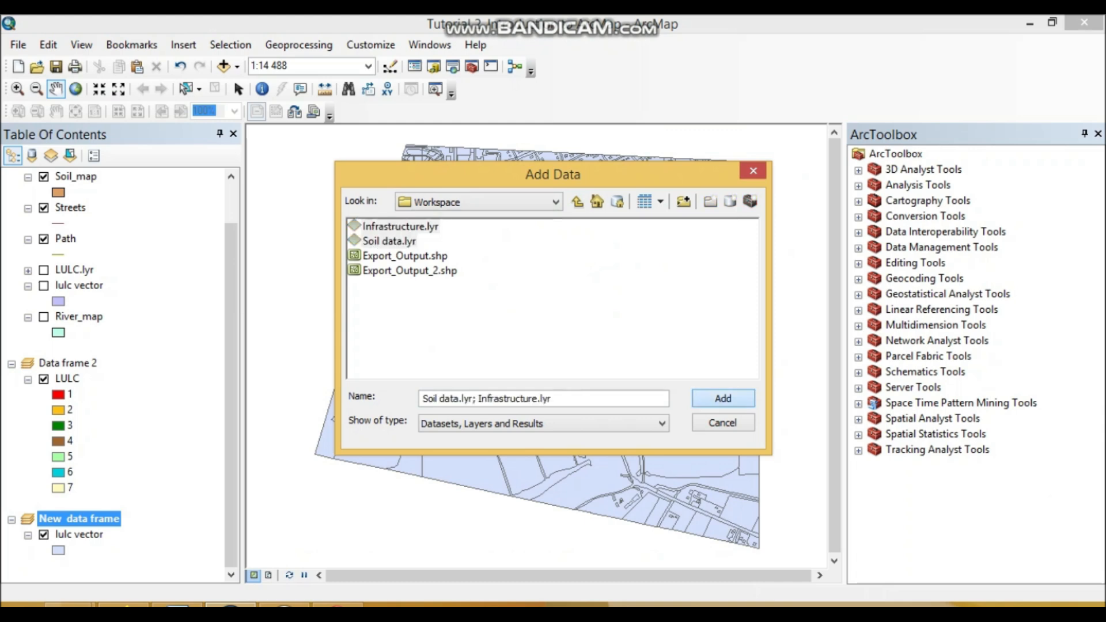
pyautogui.click(723, 399)
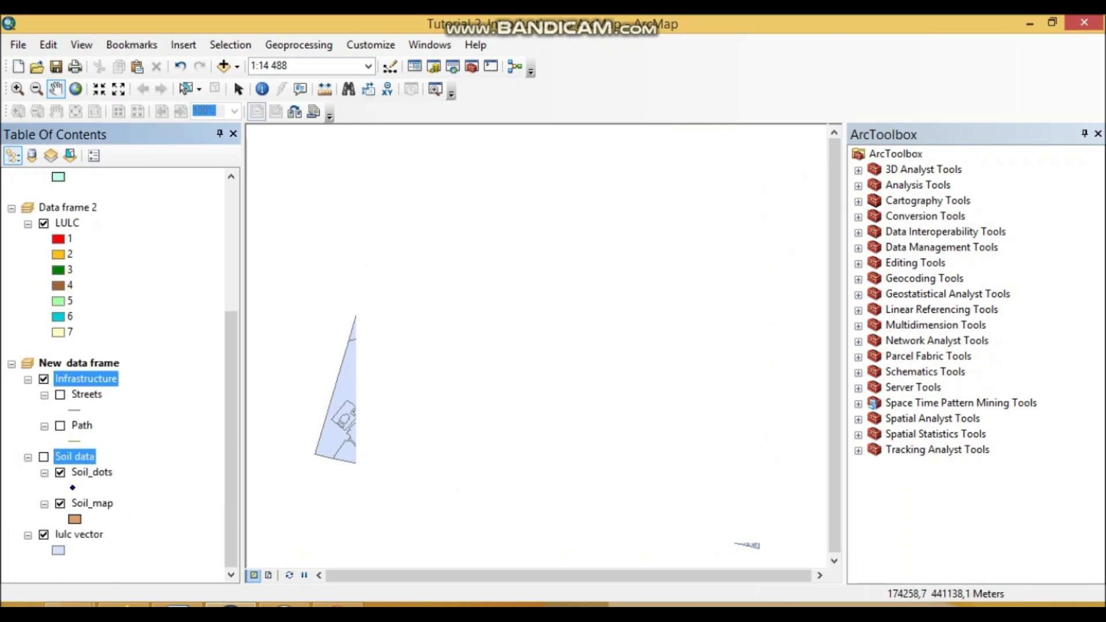
pyautogui.click(60, 393)
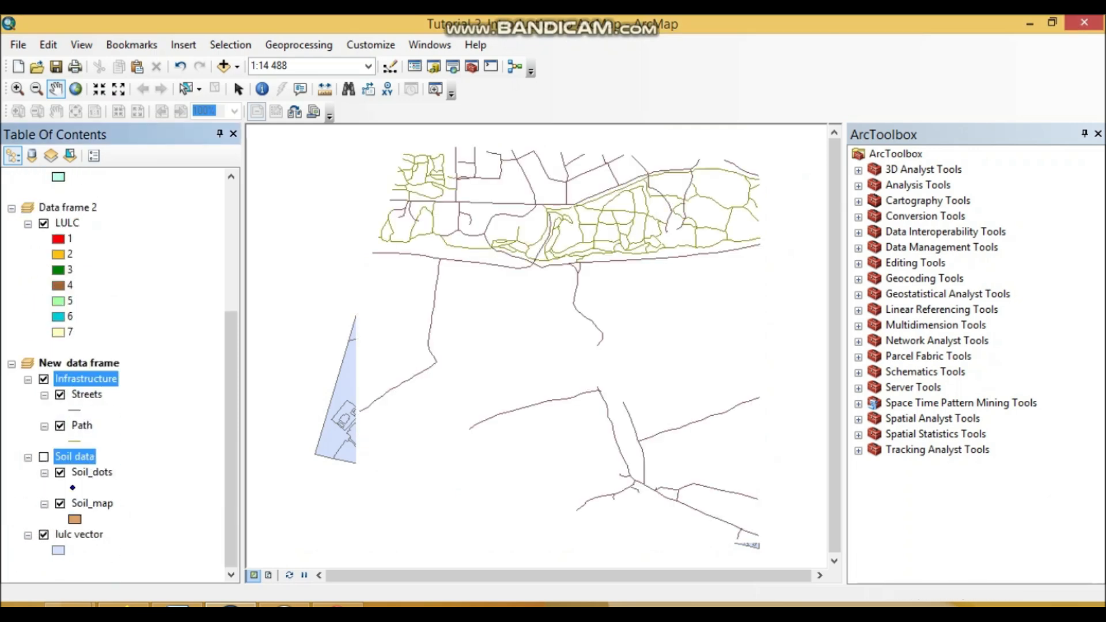
pyautogui.click(43, 534)
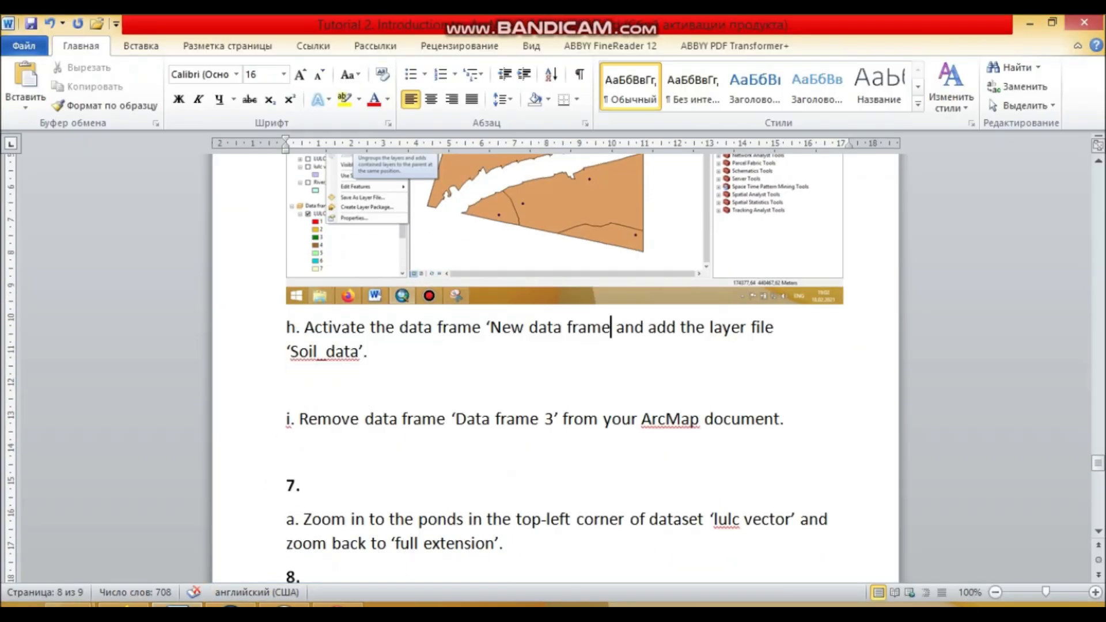
pyautogui.scroll(-3)
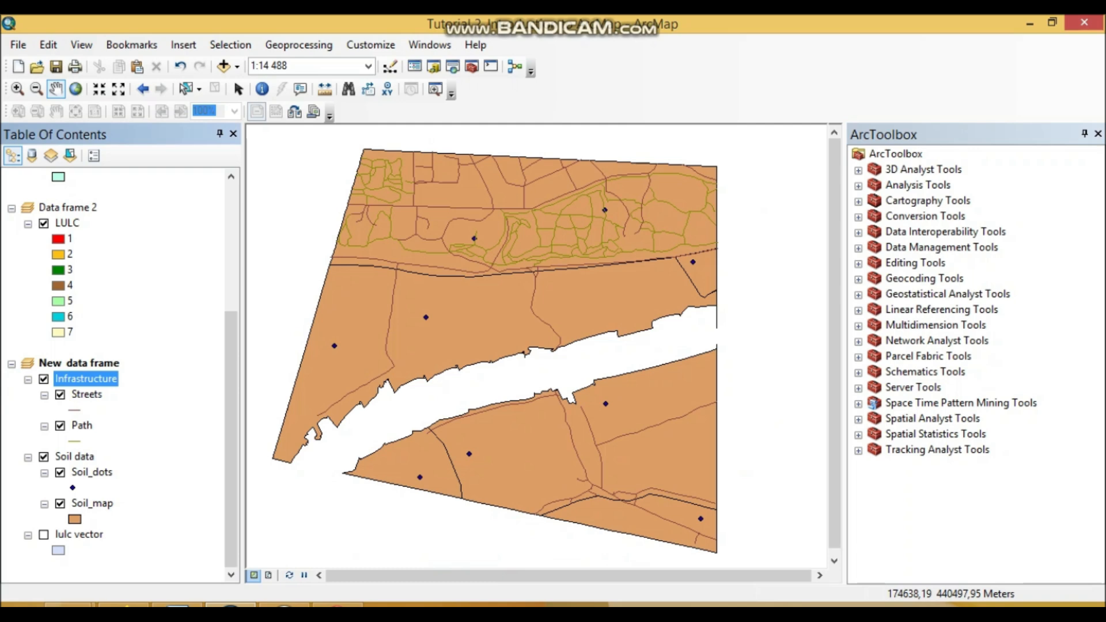
# - Review the Infrastructure group layer's Group tab, selecting Streets then Path, and close it
pyautogui.rightClick(86, 379)
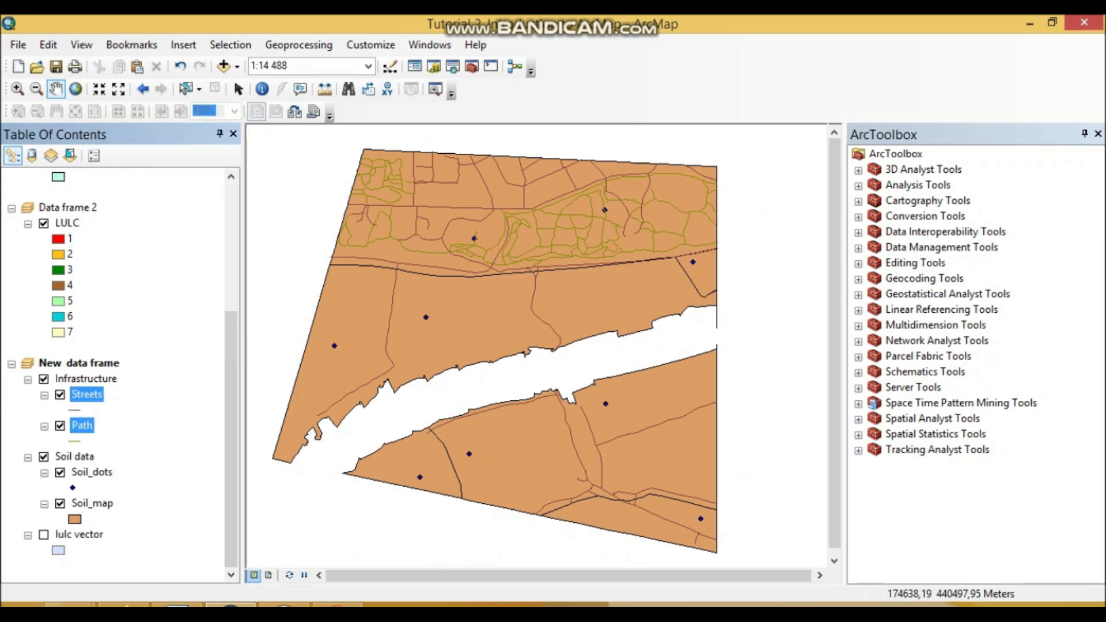
pyautogui.click(85, 379)
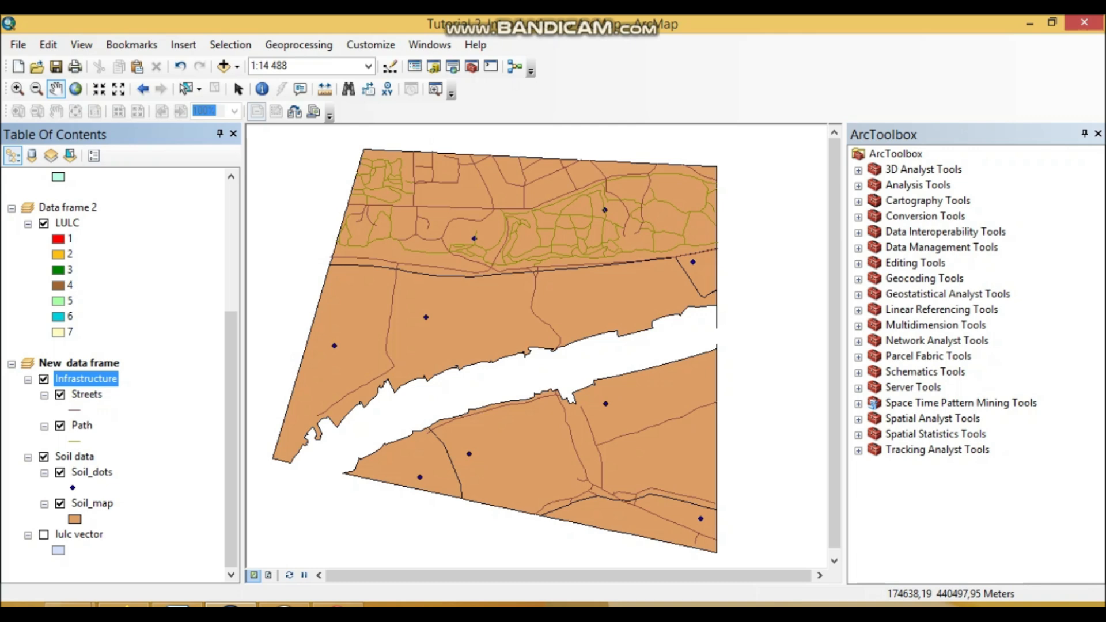
pyautogui.doubleClick(85, 379)
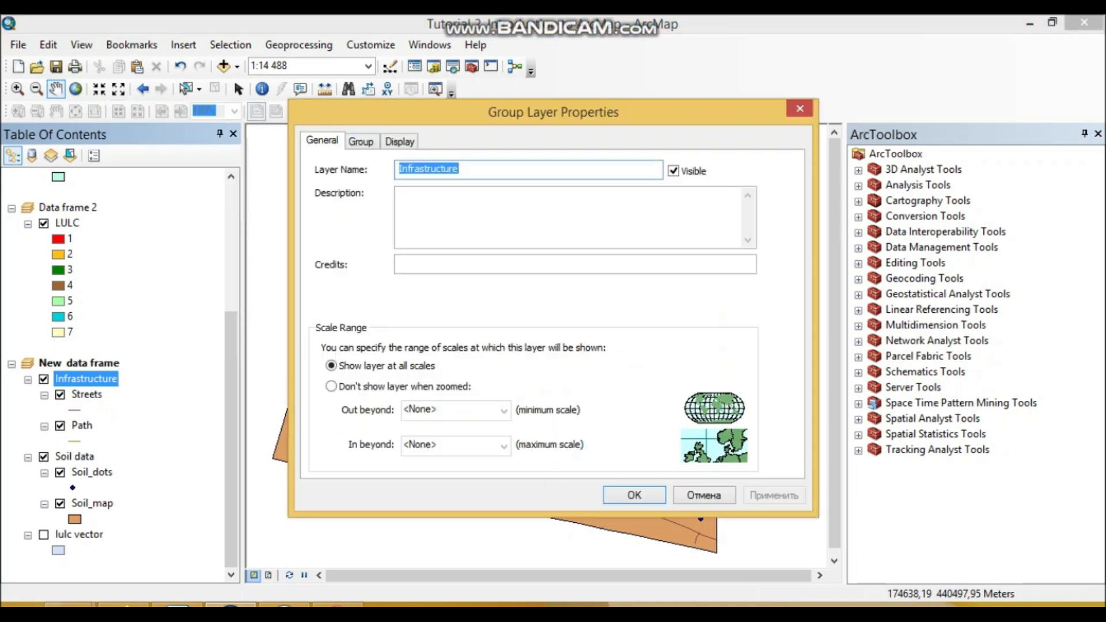
pyautogui.click(361, 141)
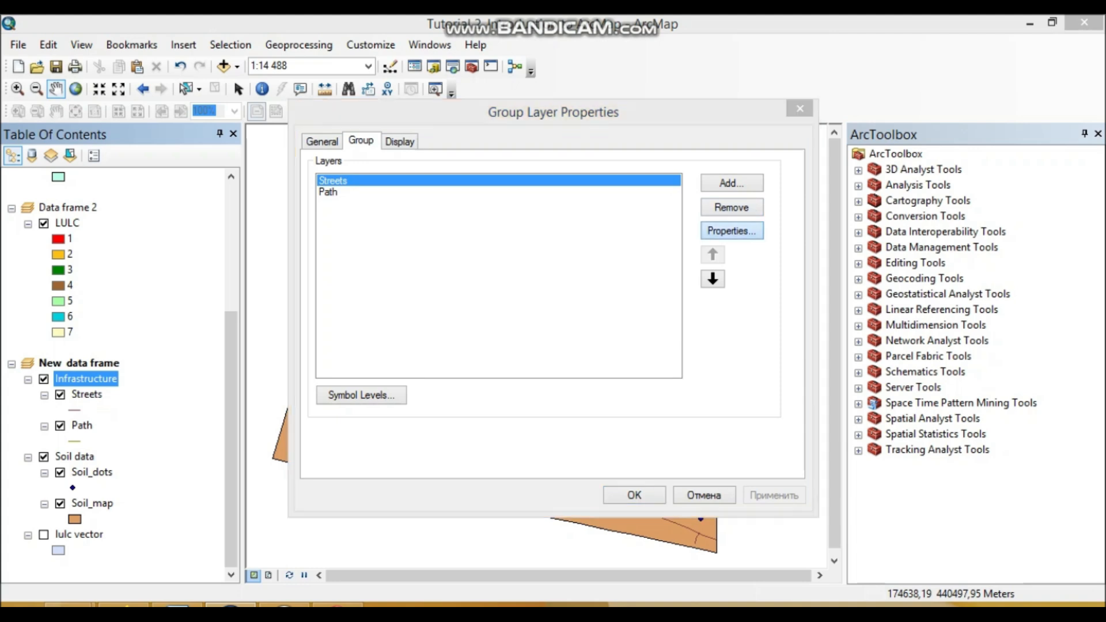
pyautogui.click(731, 230)
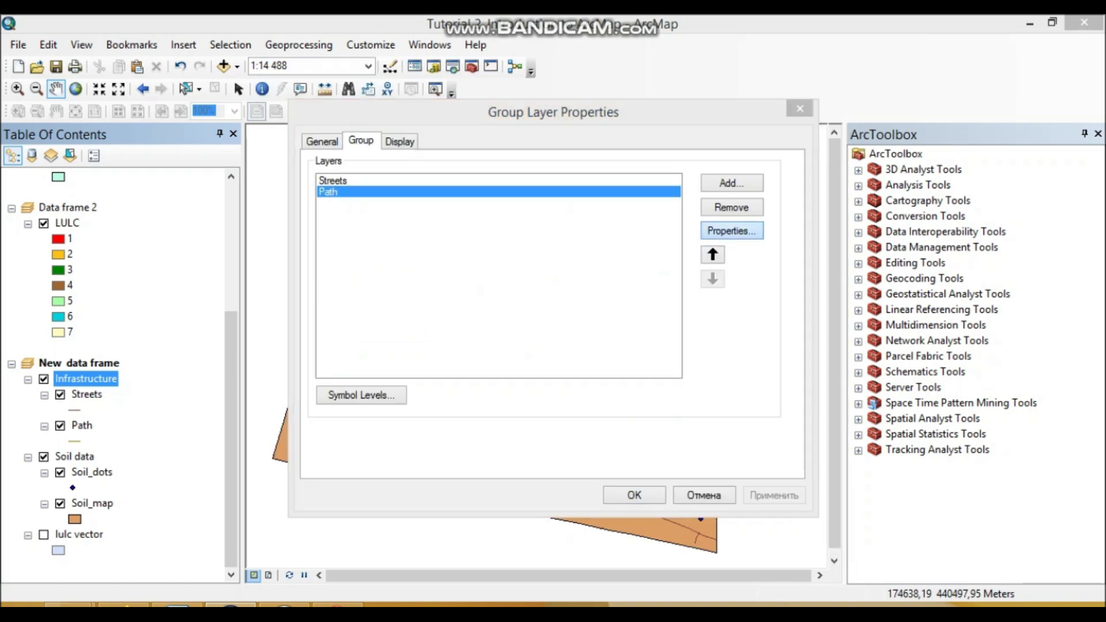
pyautogui.click(731, 230)
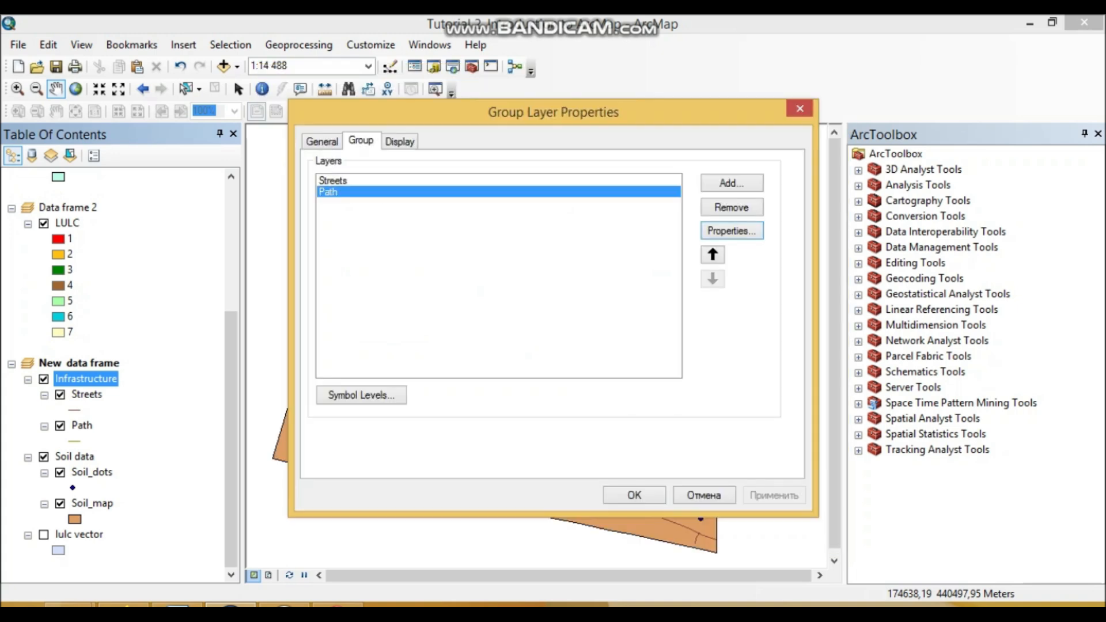
pyautogui.click(633, 494)
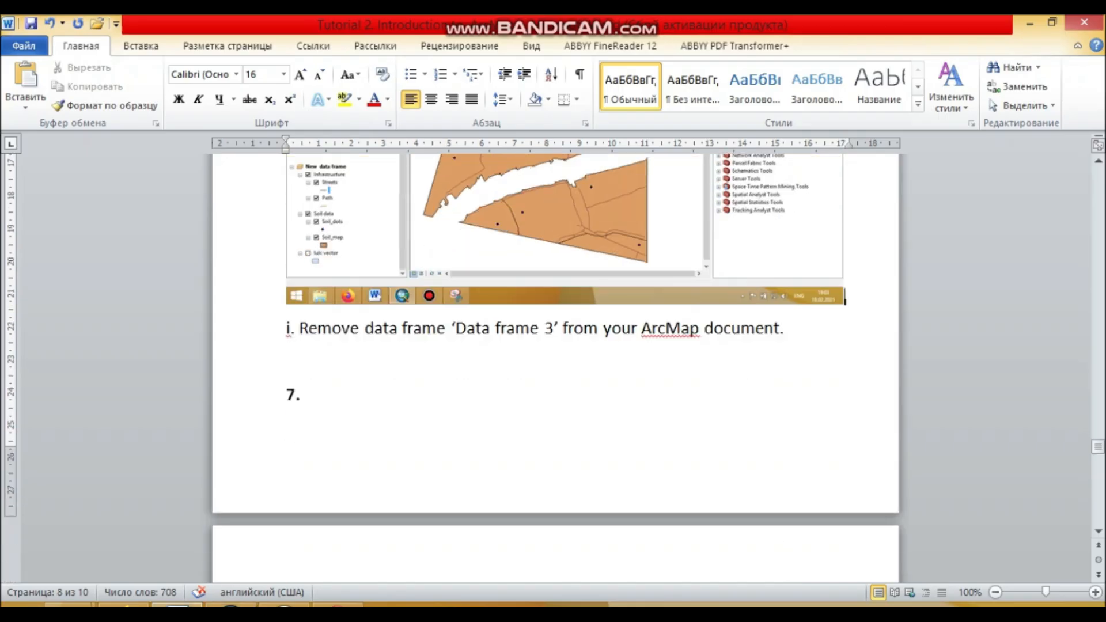
# - Replace 'Data frame 3' in item i with 'New data frame'
pyautogui.doubleClick(548, 329)
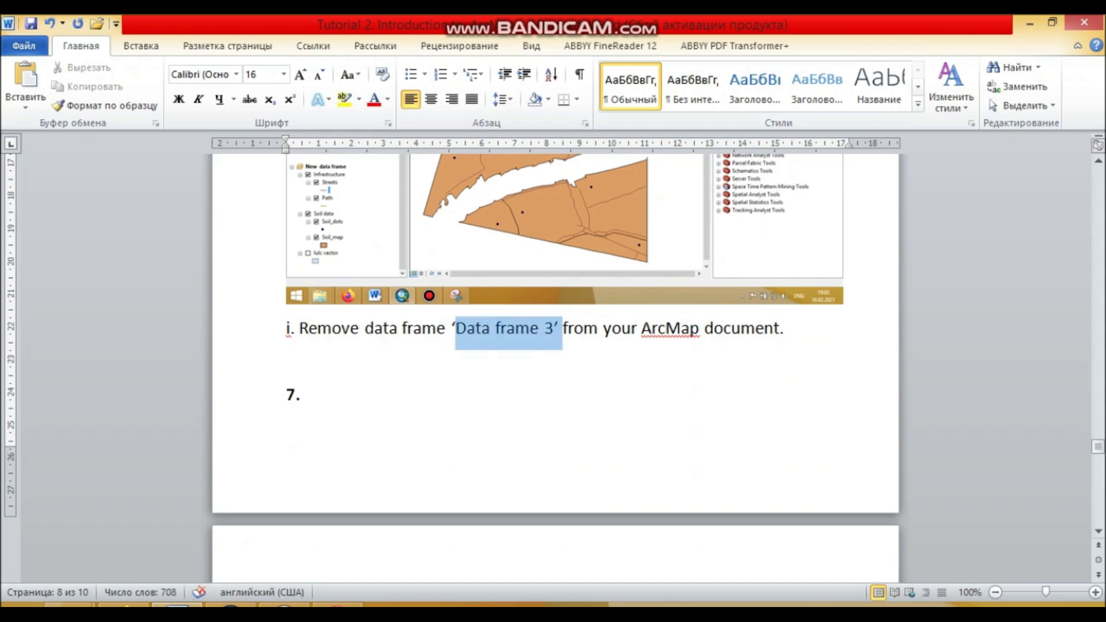
pyautogui.write('New')
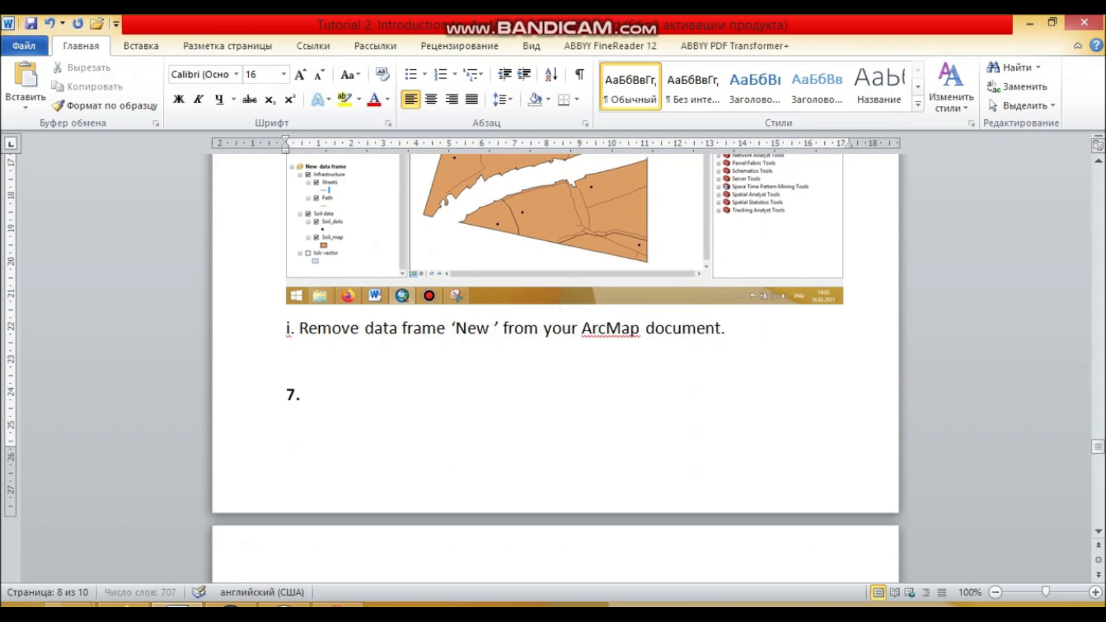
pyautogui.write('data frame')
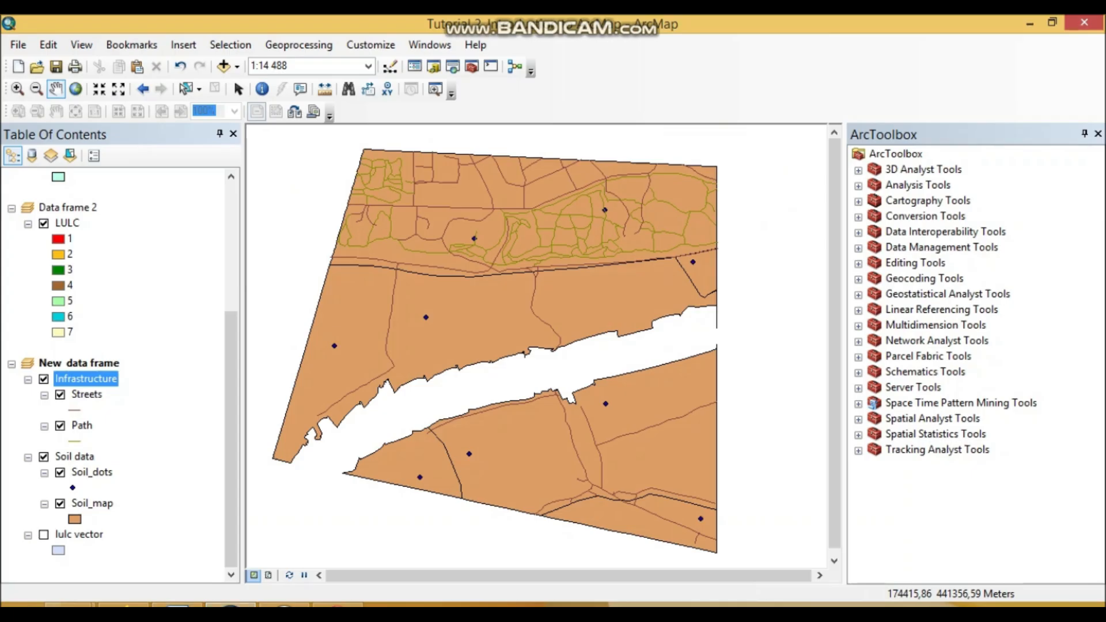
pyautogui.rightClick(79, 362)
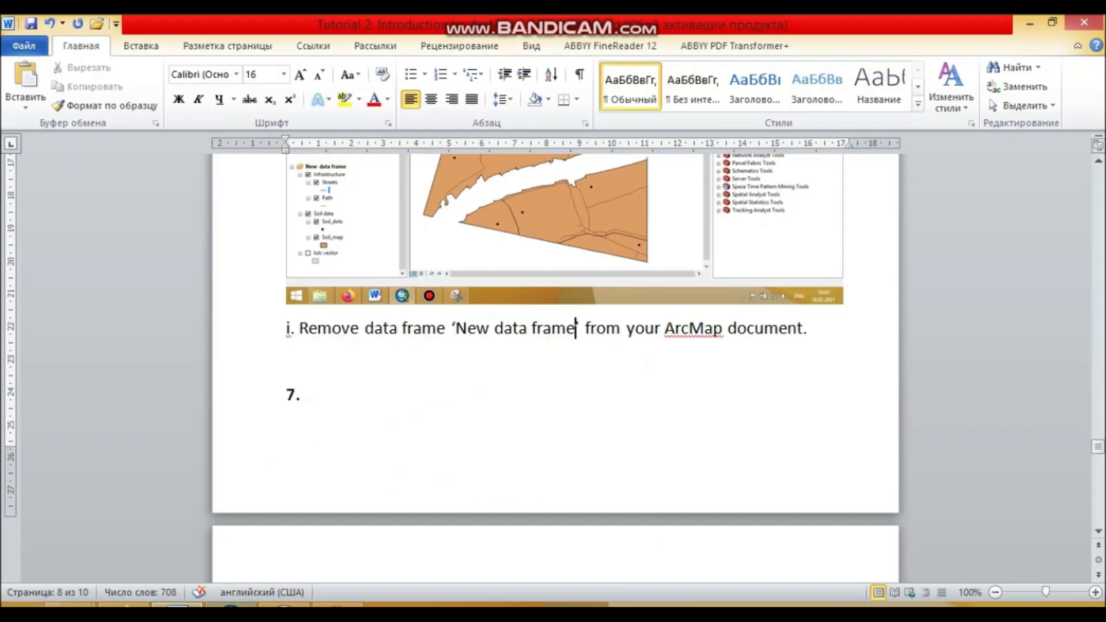
pyautogui.scroll(-3)
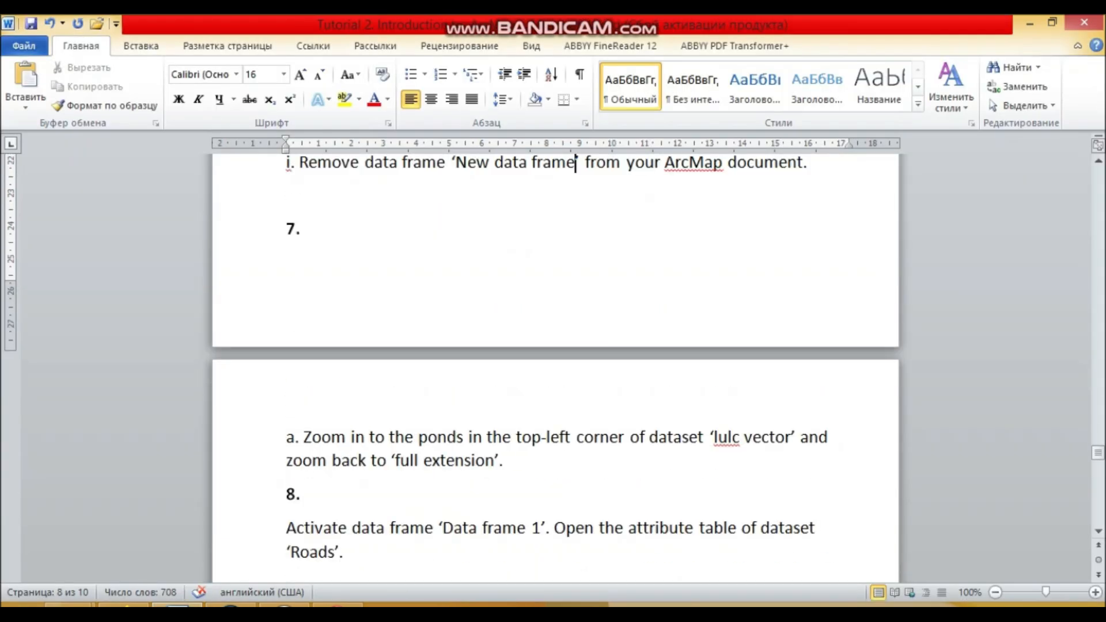
pyautogui.scroll(-3)
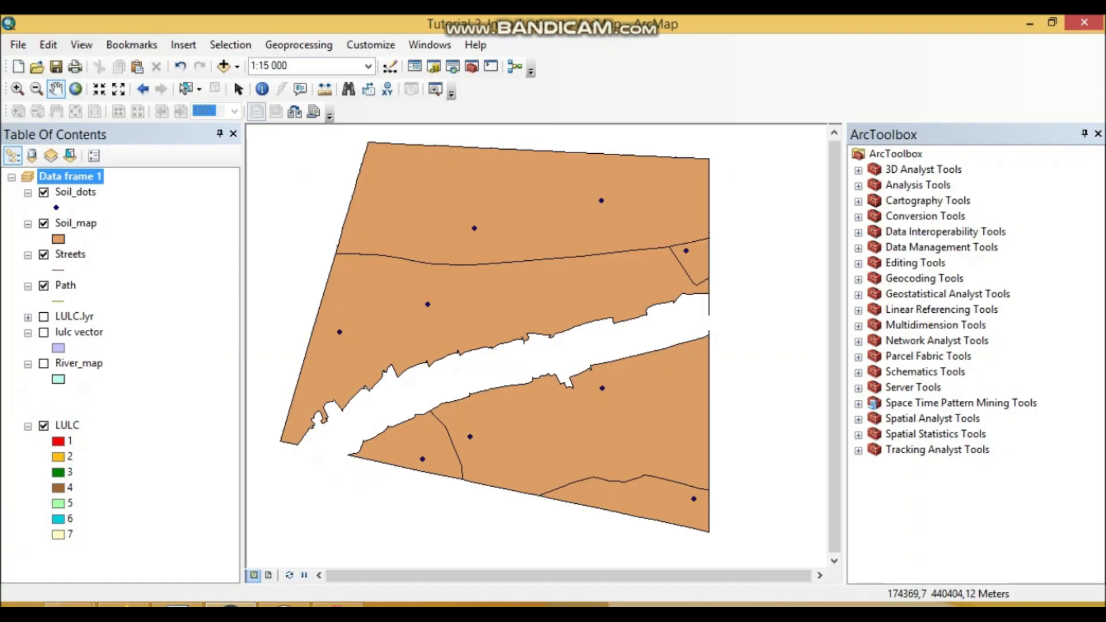
# - Show only LULC.lyr in Data frame 1 and inspect its extent and source properties
pyautogui.rightClick(70, 176)
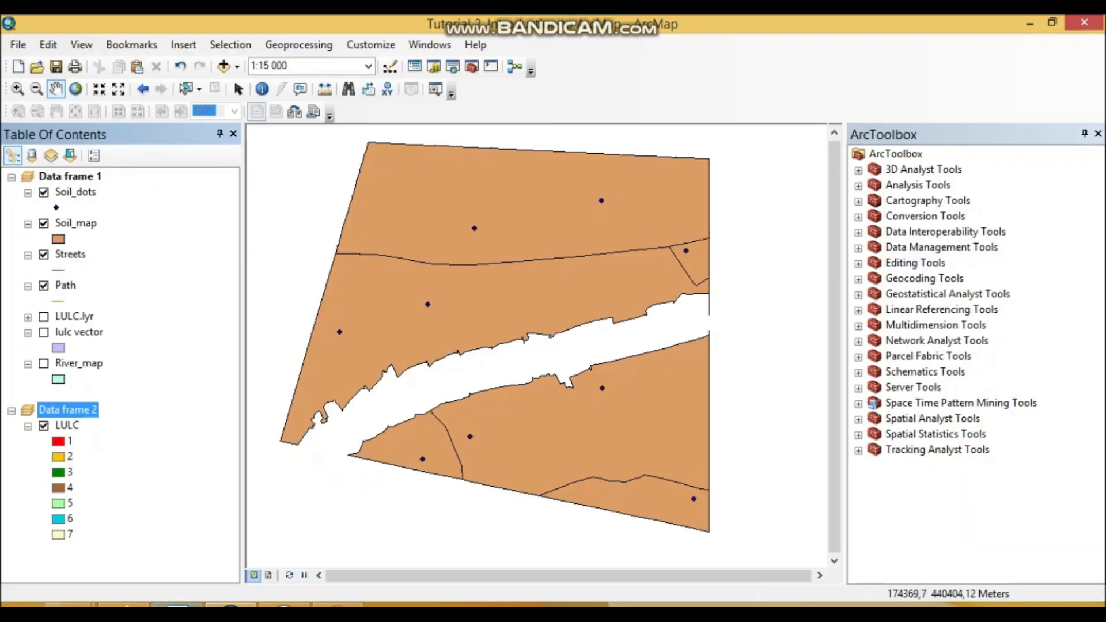
pyautogui.rightClick(69, 176)
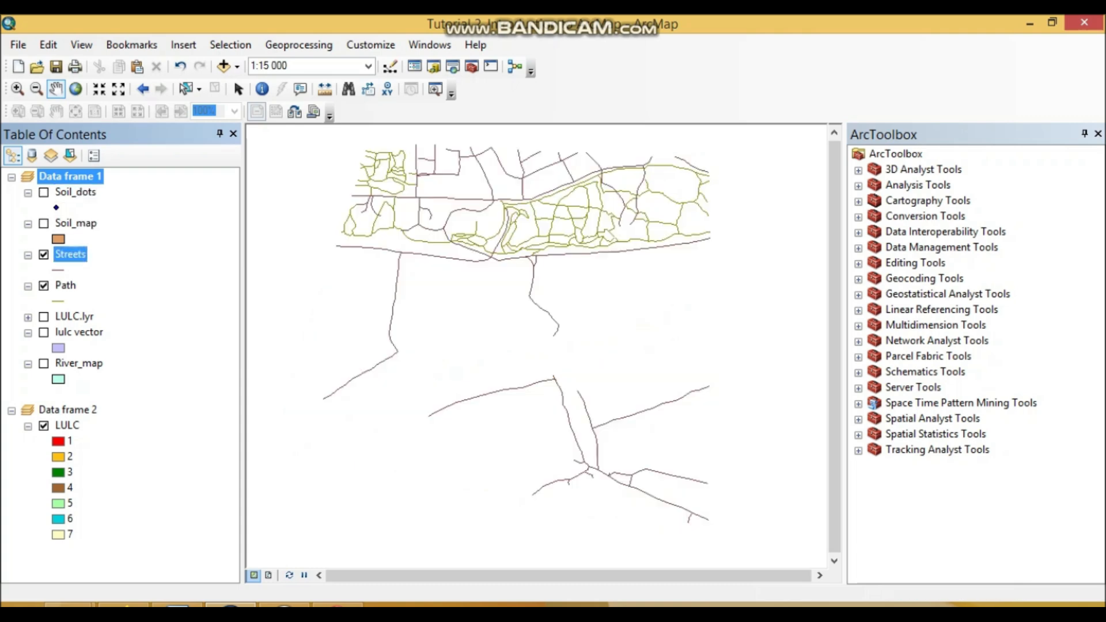
pyautogui.click(43, 316)
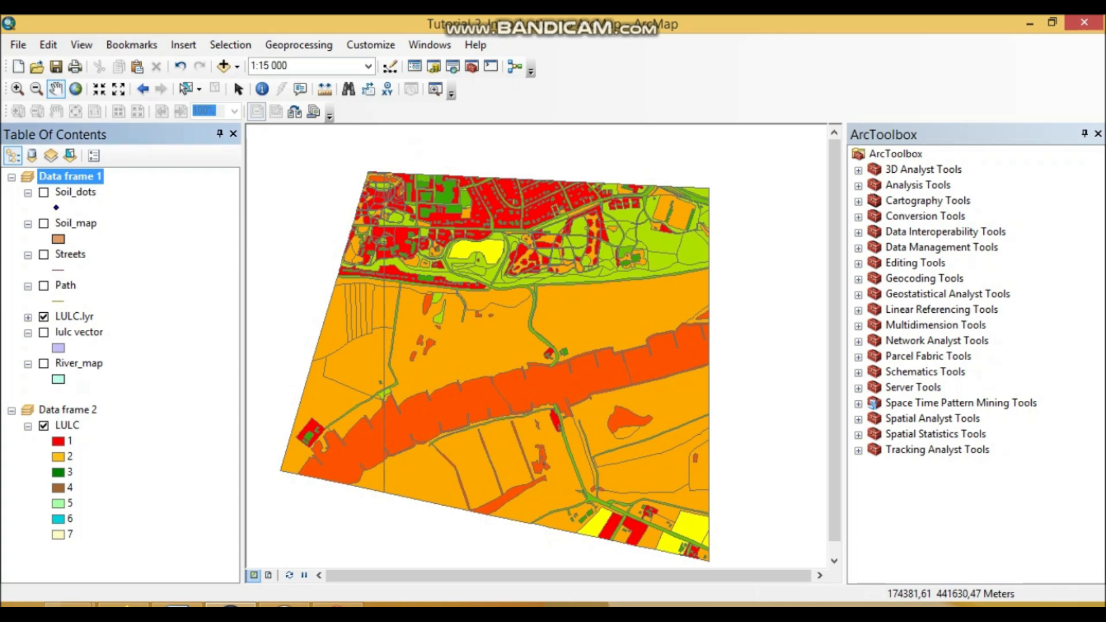
pyautogui.rightClick(74, 316)
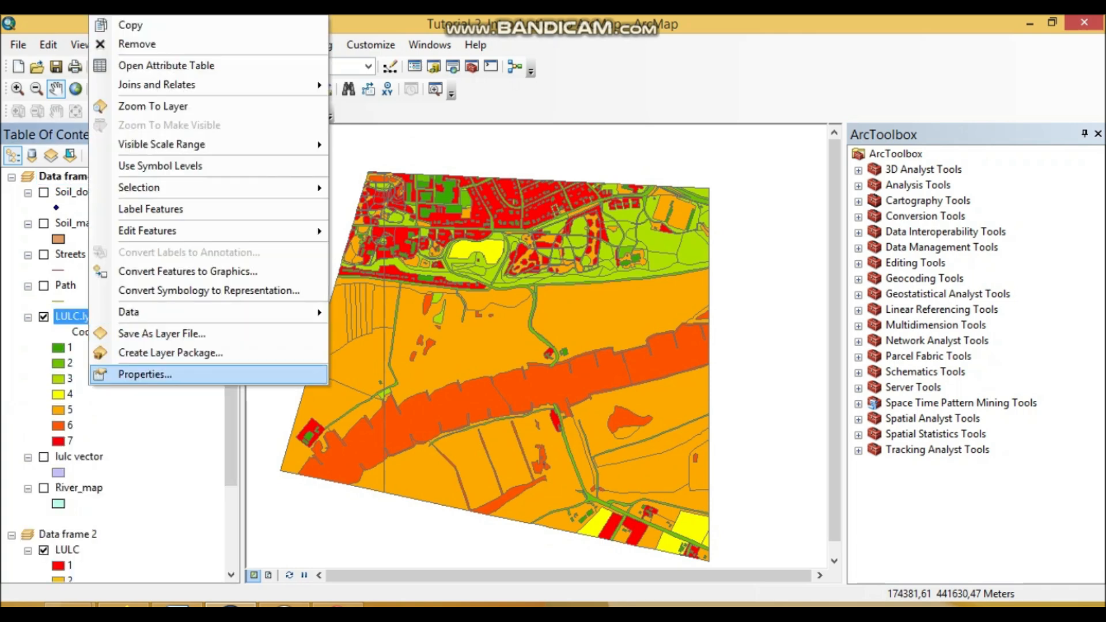
pyautogui.click(144, 374)
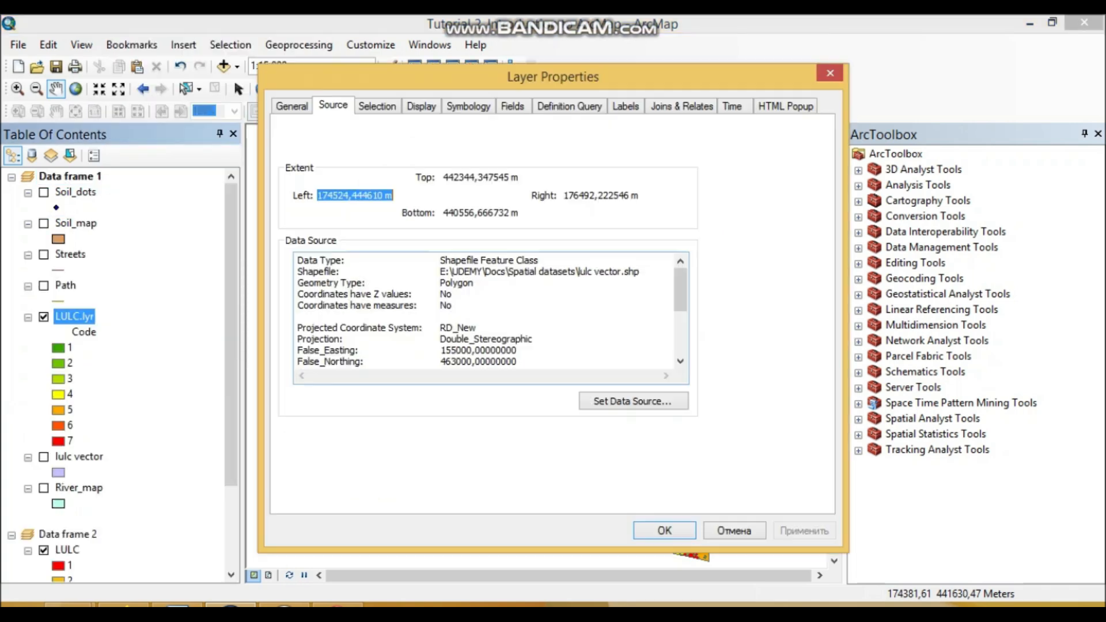
pyautogui.click(466, 106)
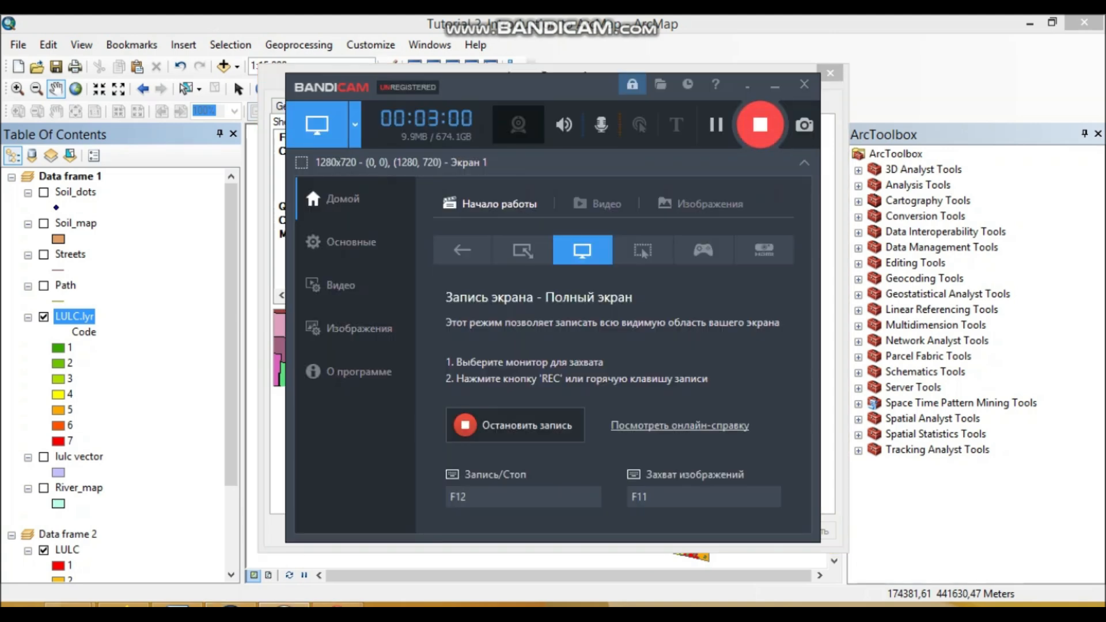
pyautogui.click(804, 84)
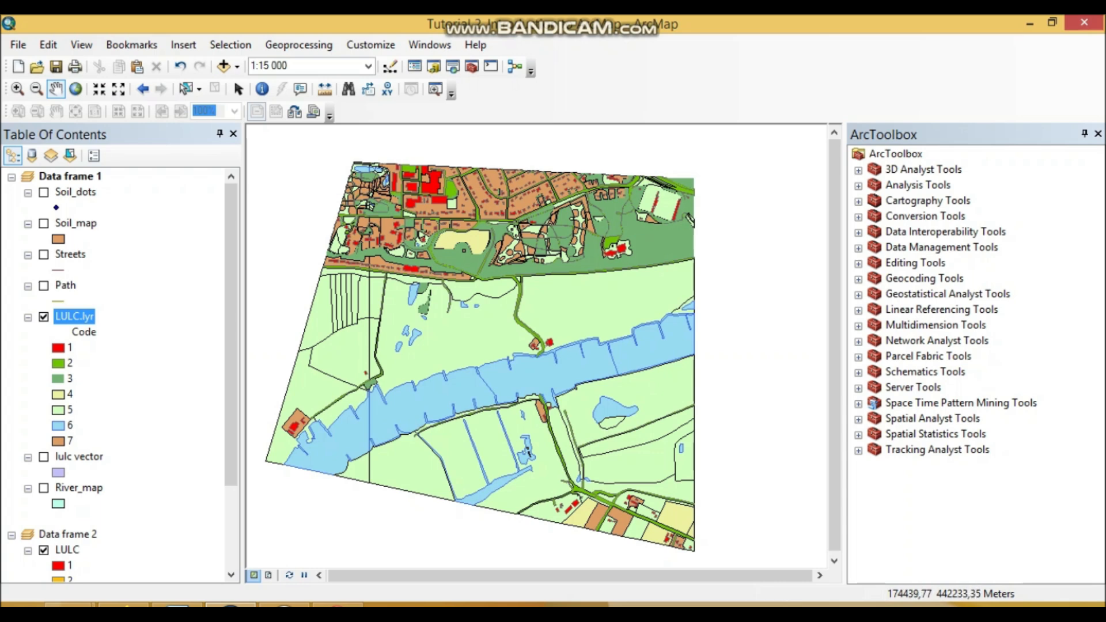
pyautogui.click(17, 88)
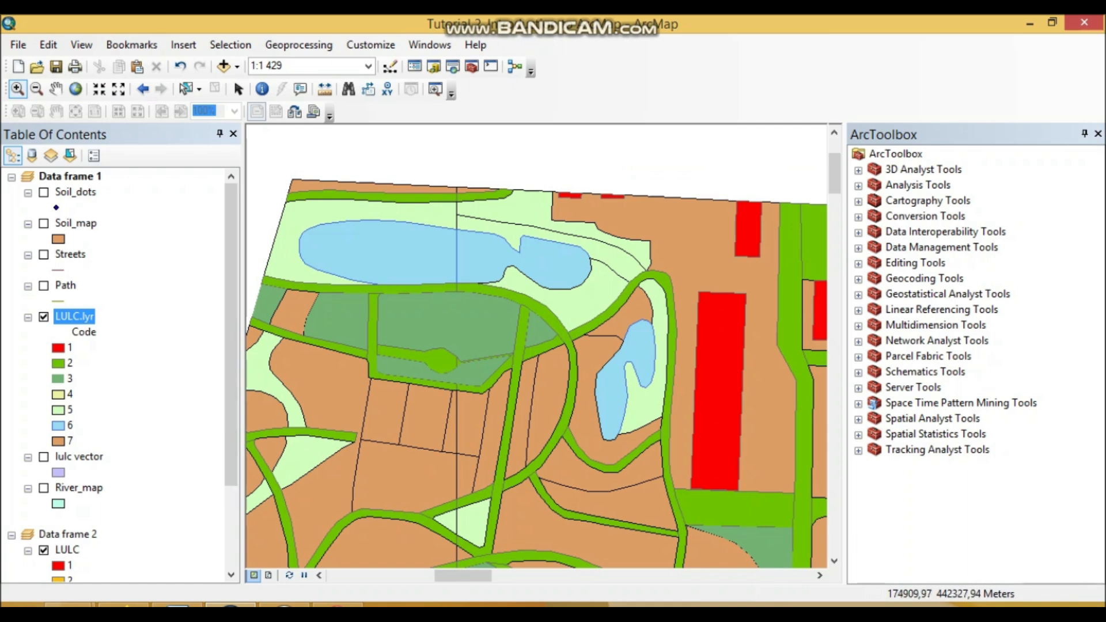
pyautogui.moveTo(180, 67)
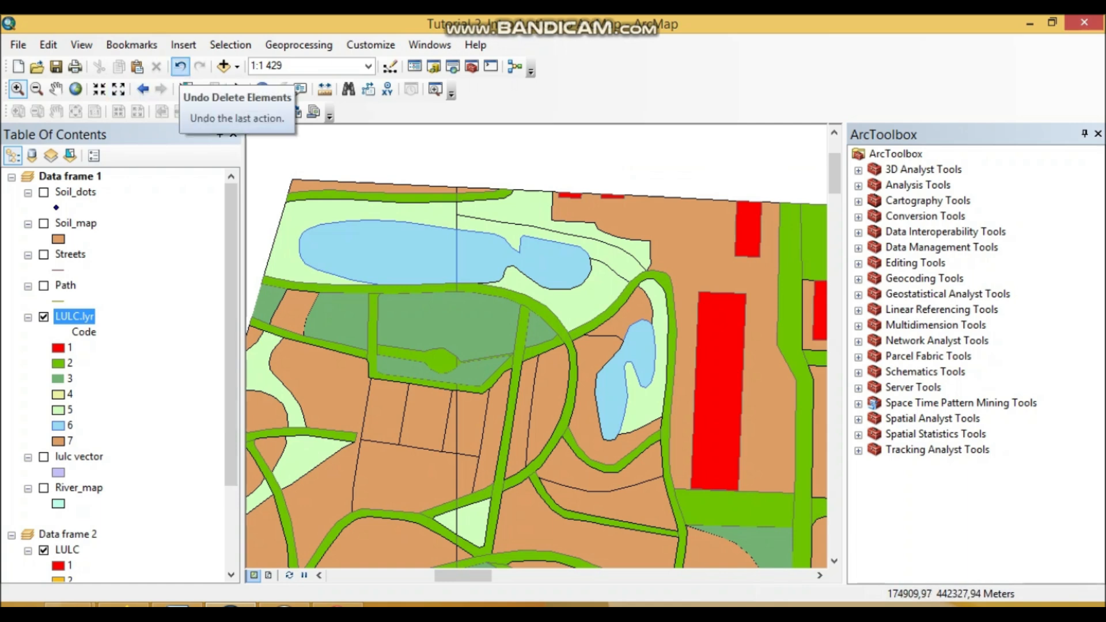
pyautogui.moveTo(142, 88)
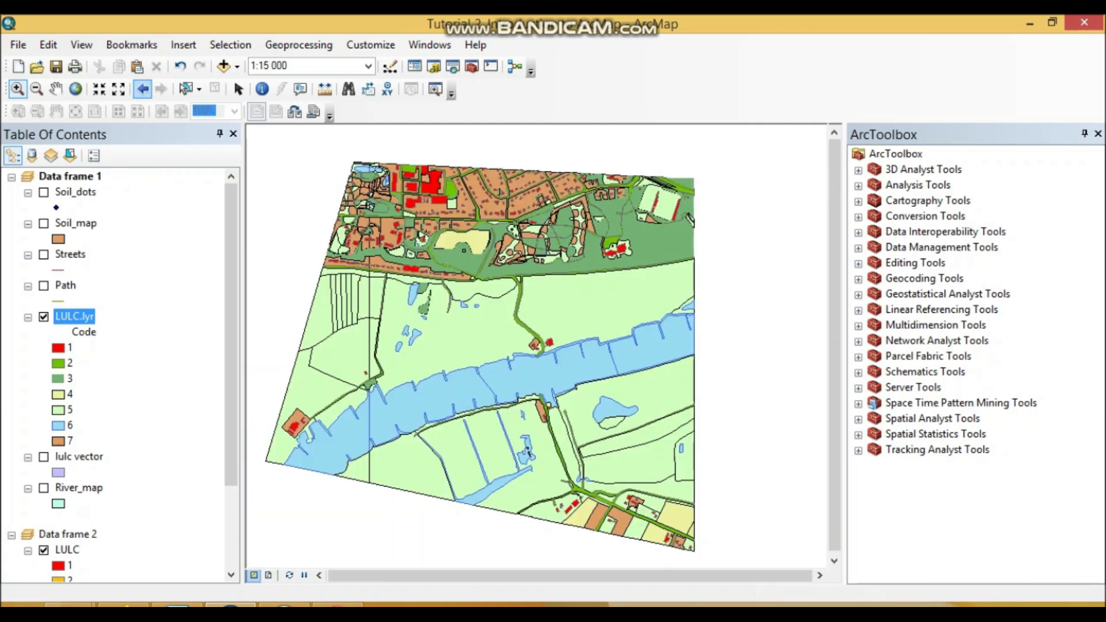
pyautogui.moveTo(36, 88)
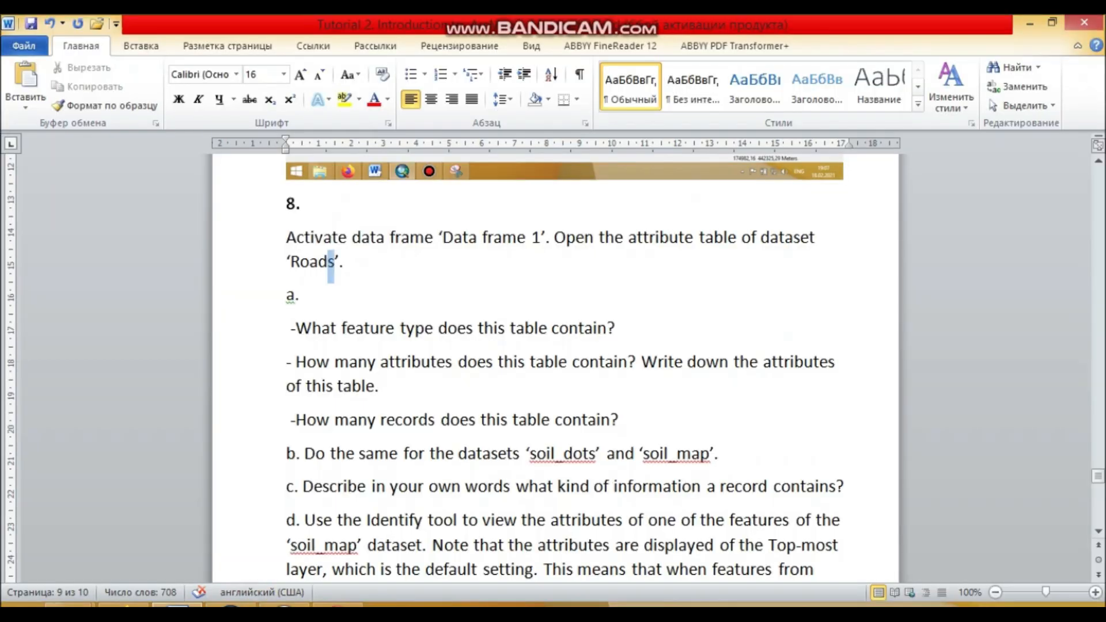
# - Replace the word 'Roads' with 'Streets' in question 8
pyautogui.doubleClick(311, 261)
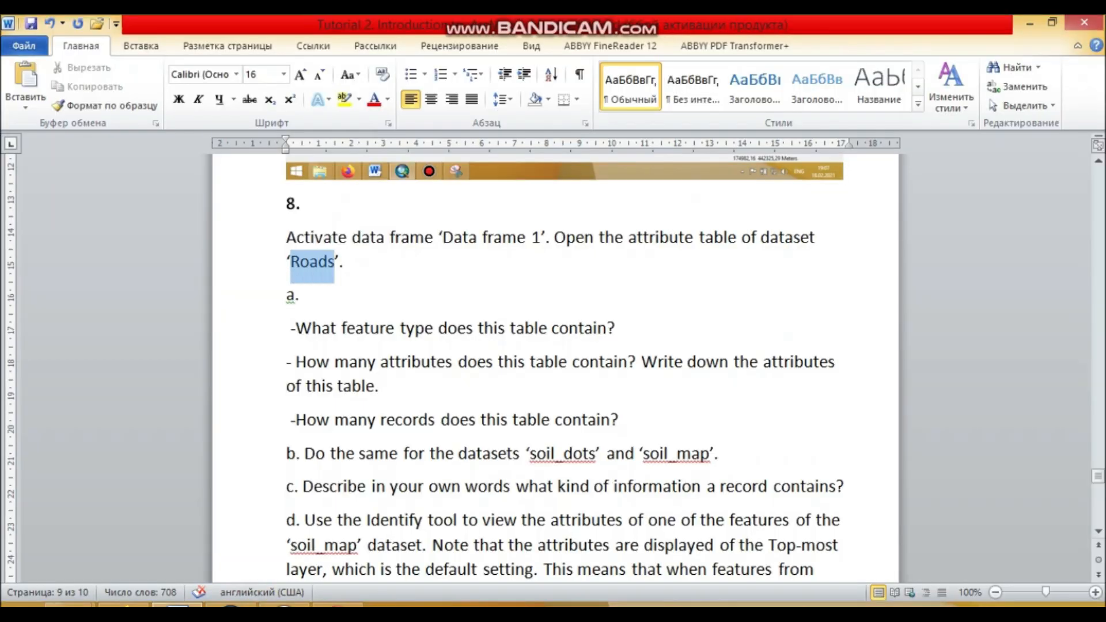
pyautogui.write('Streets')
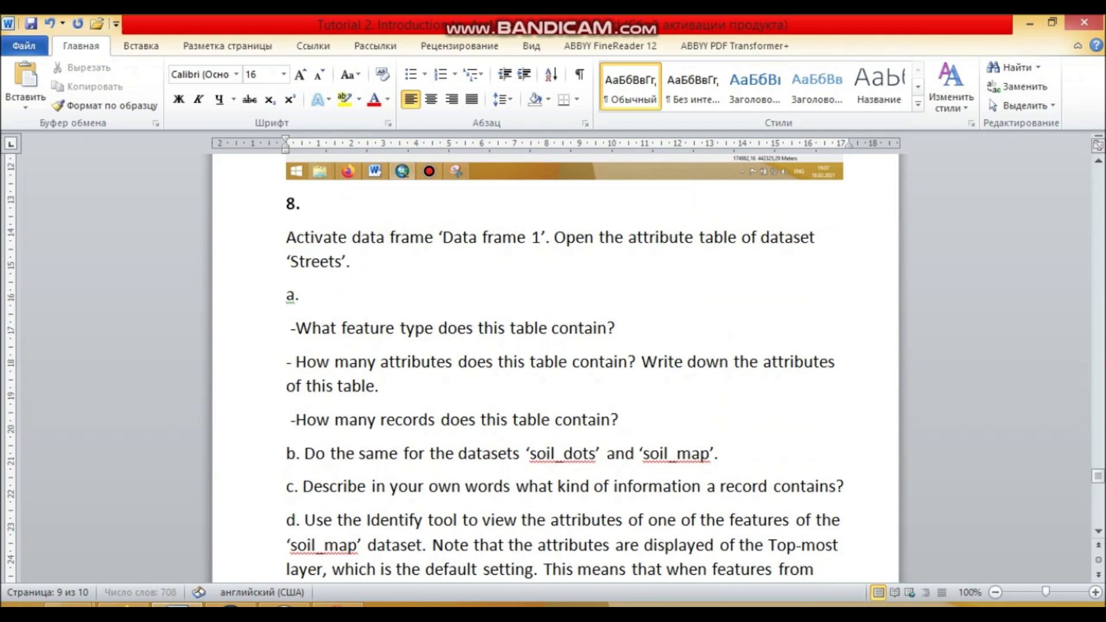
pyautogui.click(348, 261)
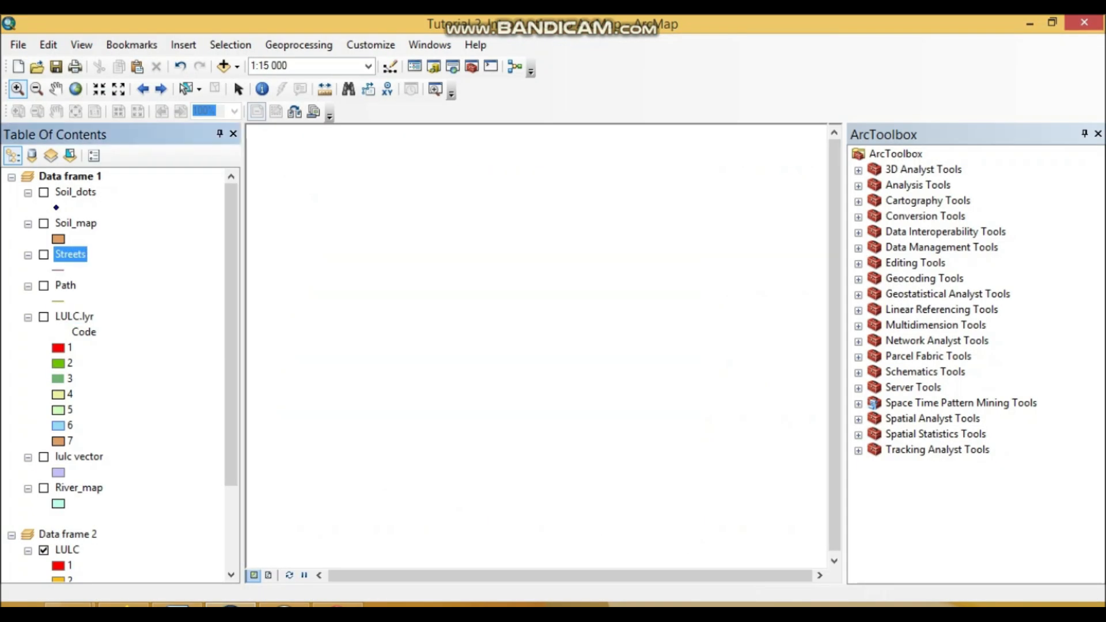
pyautogui.rightClick(70, 254)
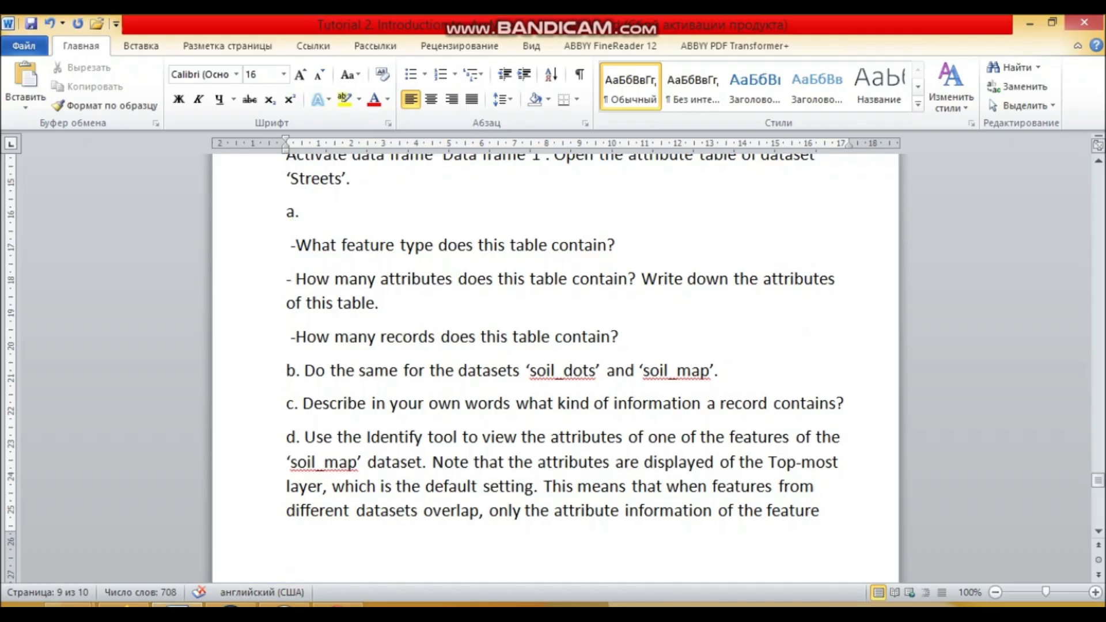
# - Answer feature type Polyline and list attributes FID, Shape, Streetname, Length
pyautogui.click(289, 279)
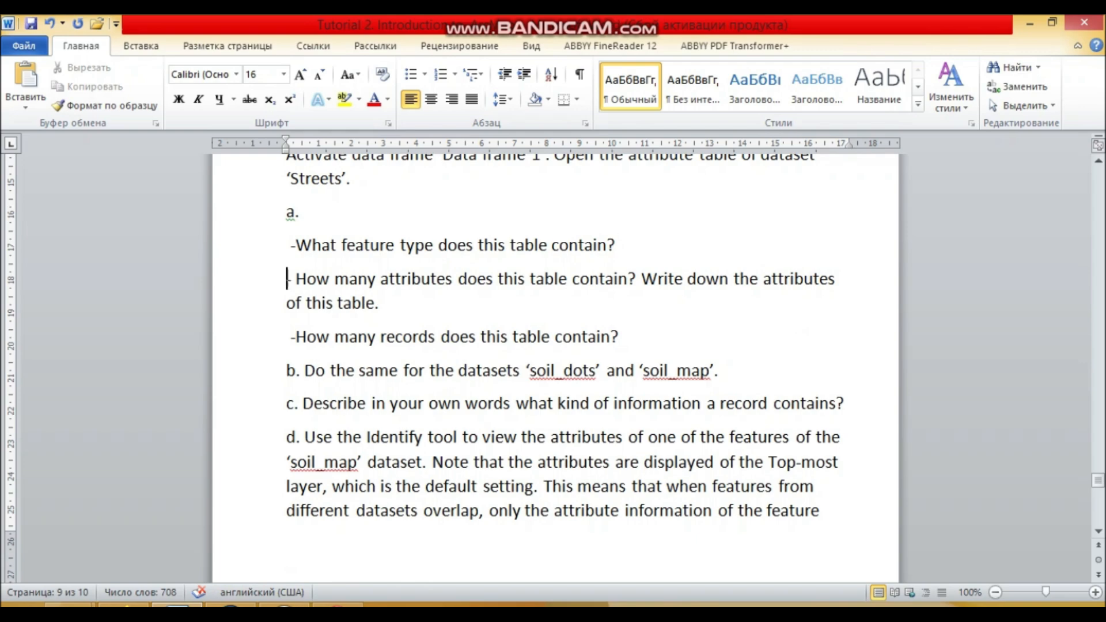
pyautogui.press('enter')
pyautogui.write('Po')
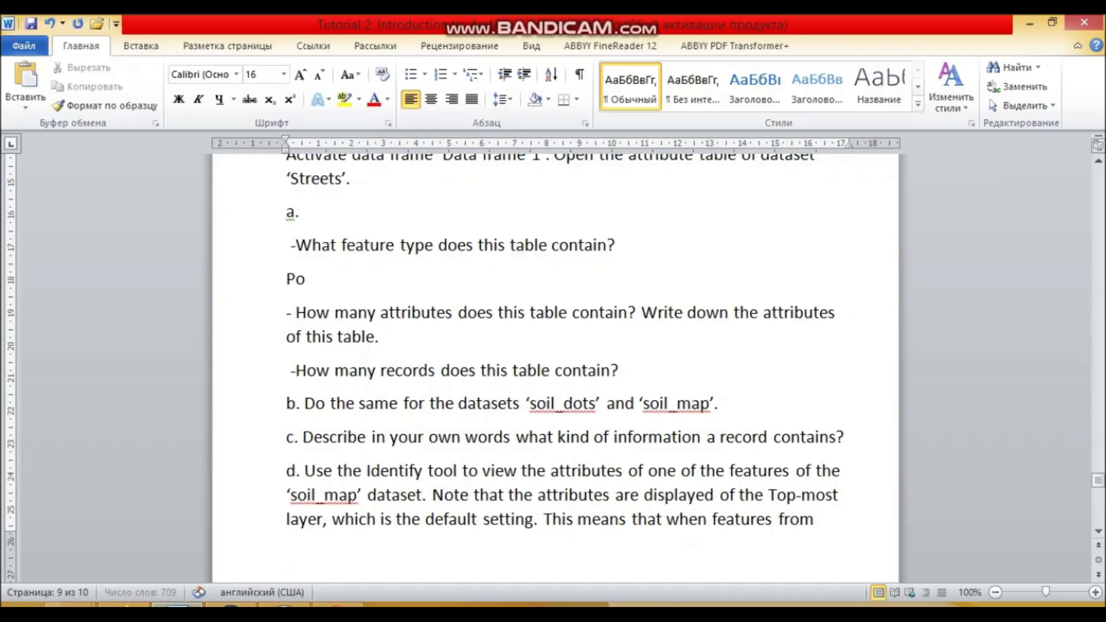
pyautogui.write('l')
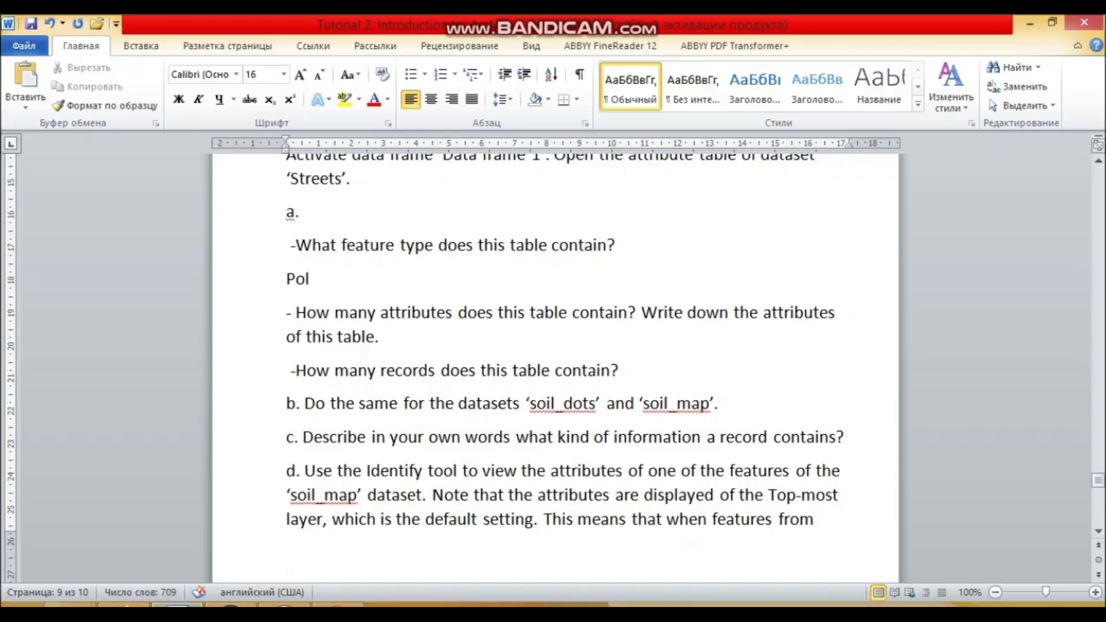
pyautogui.write('yline')
pyautogui.write('FID, S')
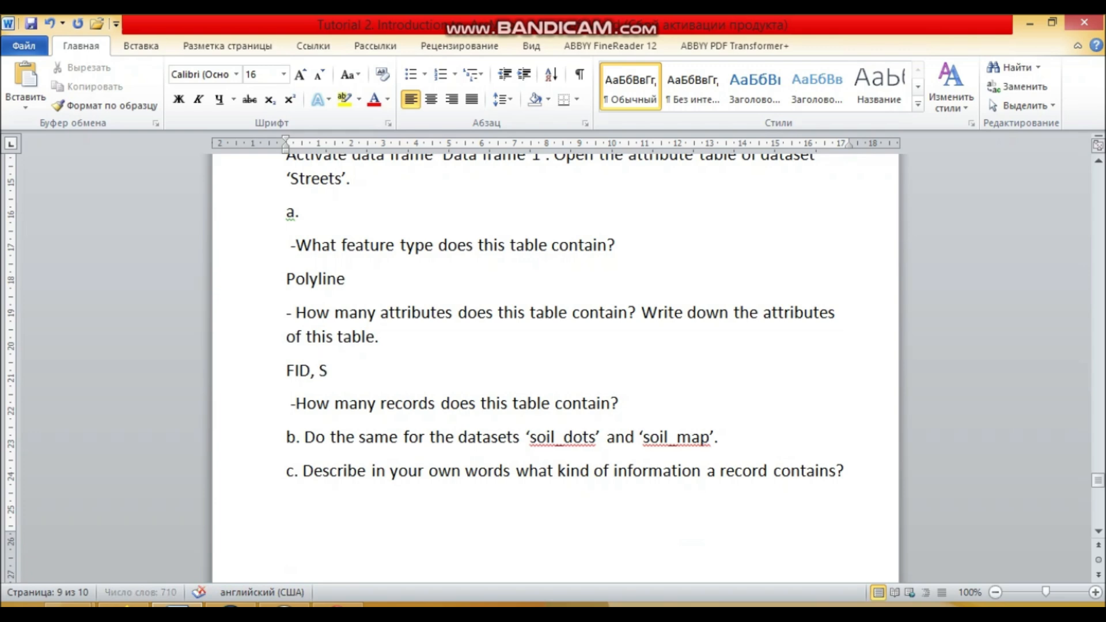
pyautogui.write('hape,')
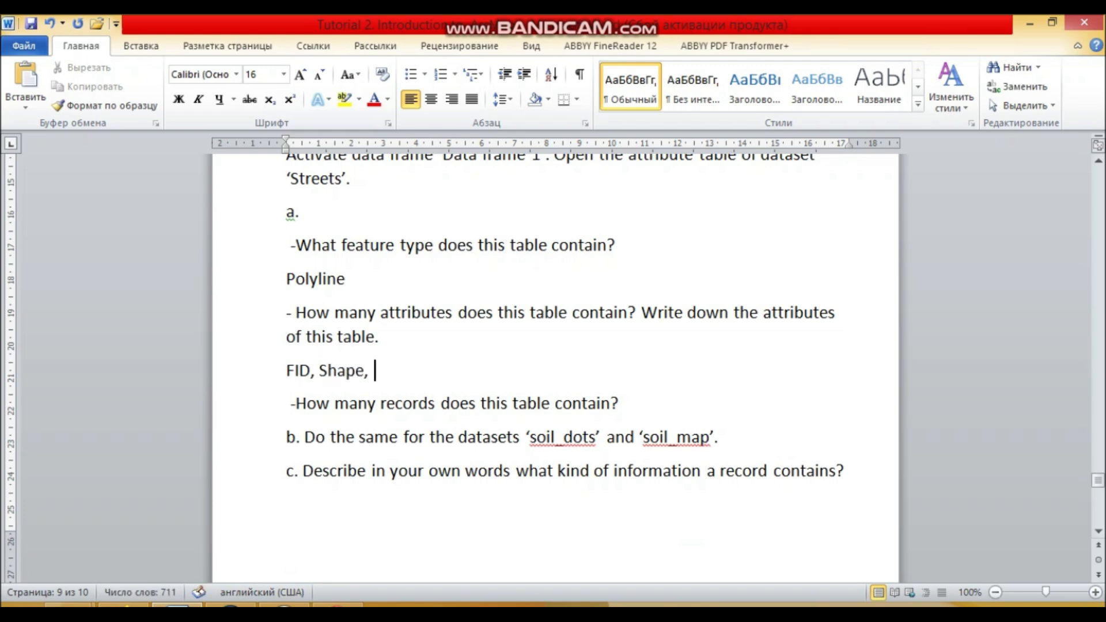
pyautogui.write('Streetname')
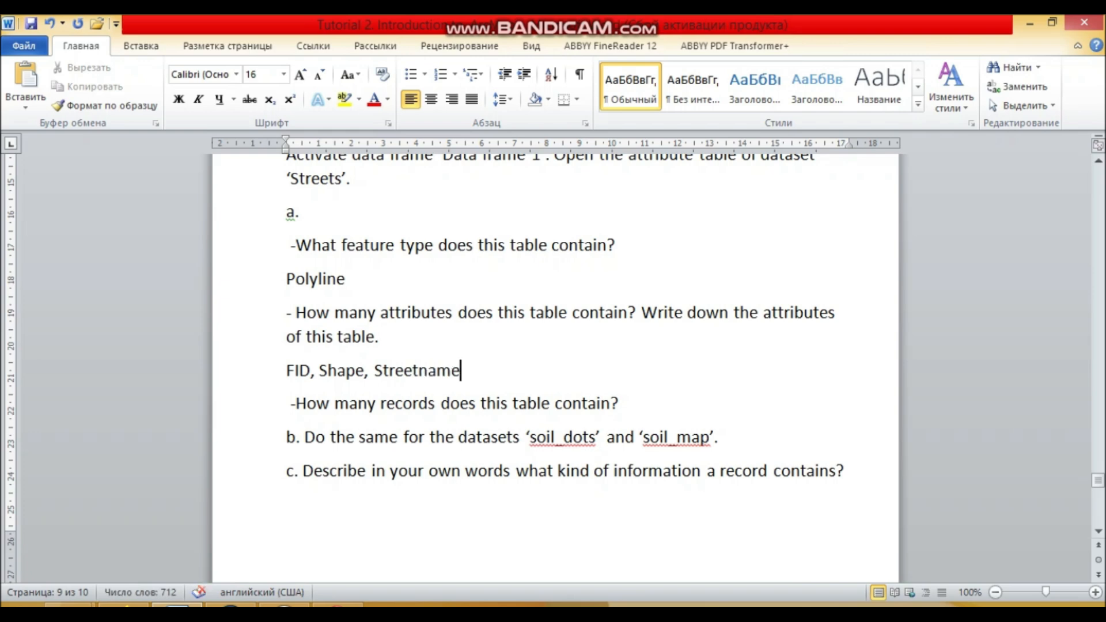
pyautogui.write(', Leng')
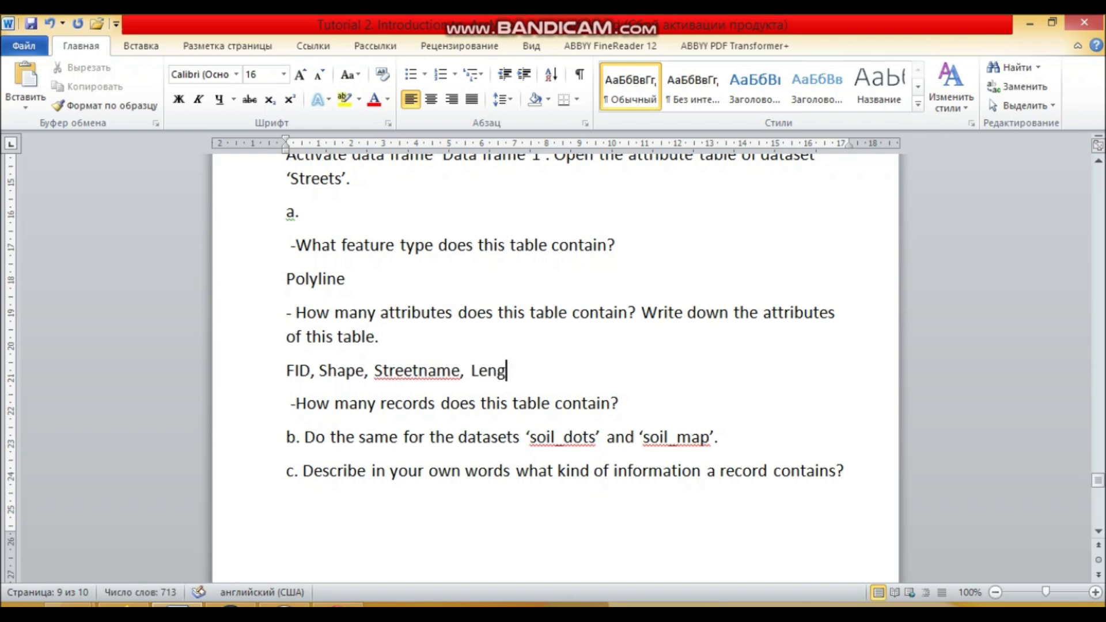
pyautogui.write('th')
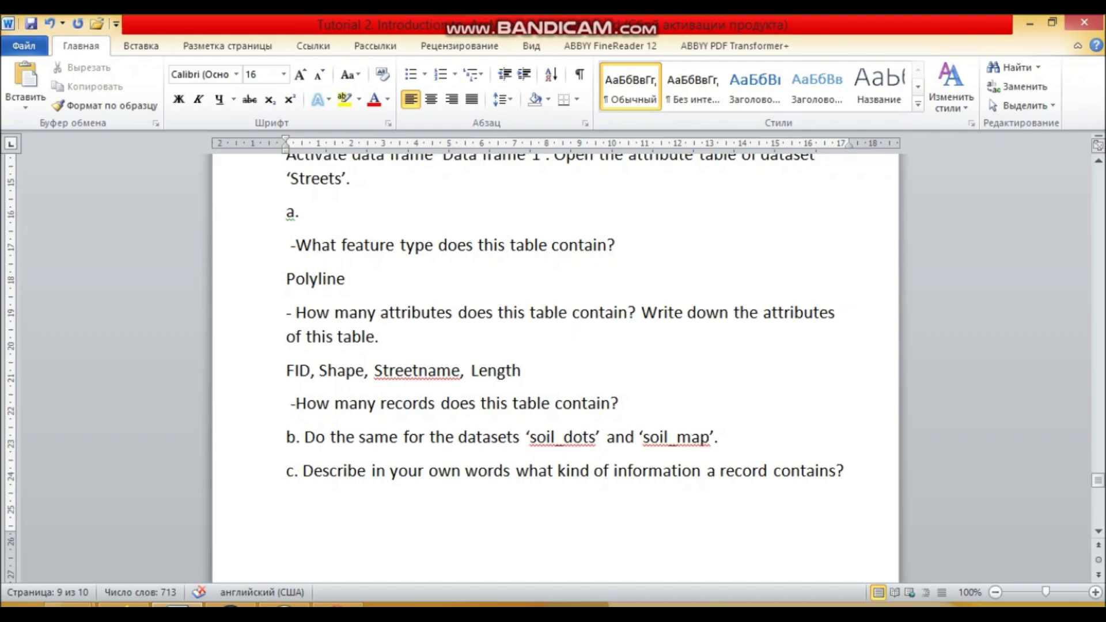
pyautogui.click(522, 370)
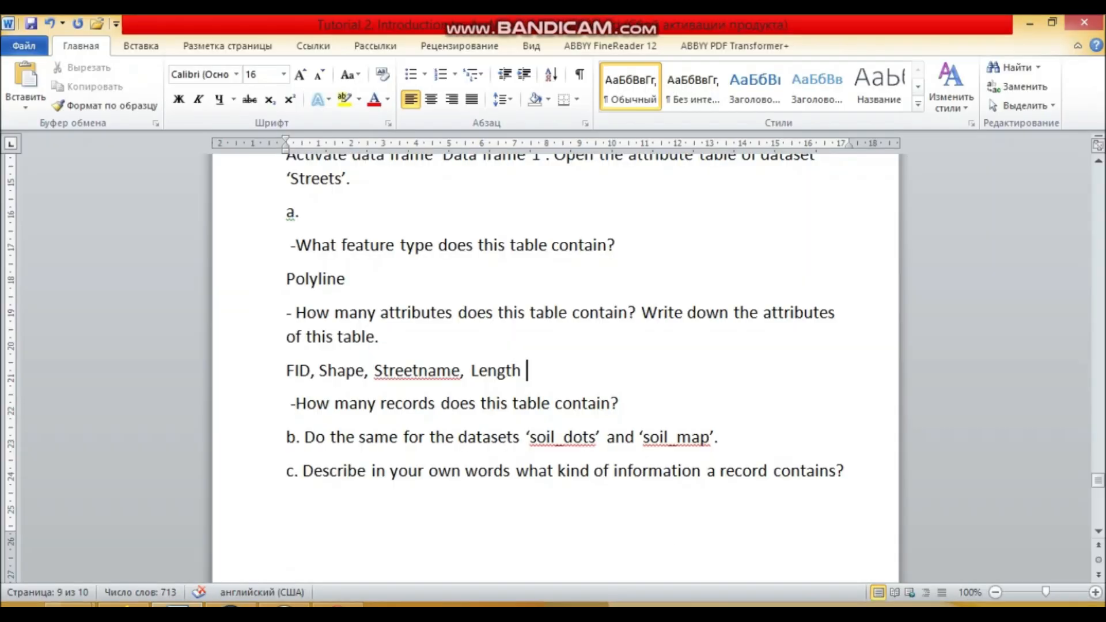
# - Add the record count answer '52 record' on a new line
pyautogui.scroll(-3)
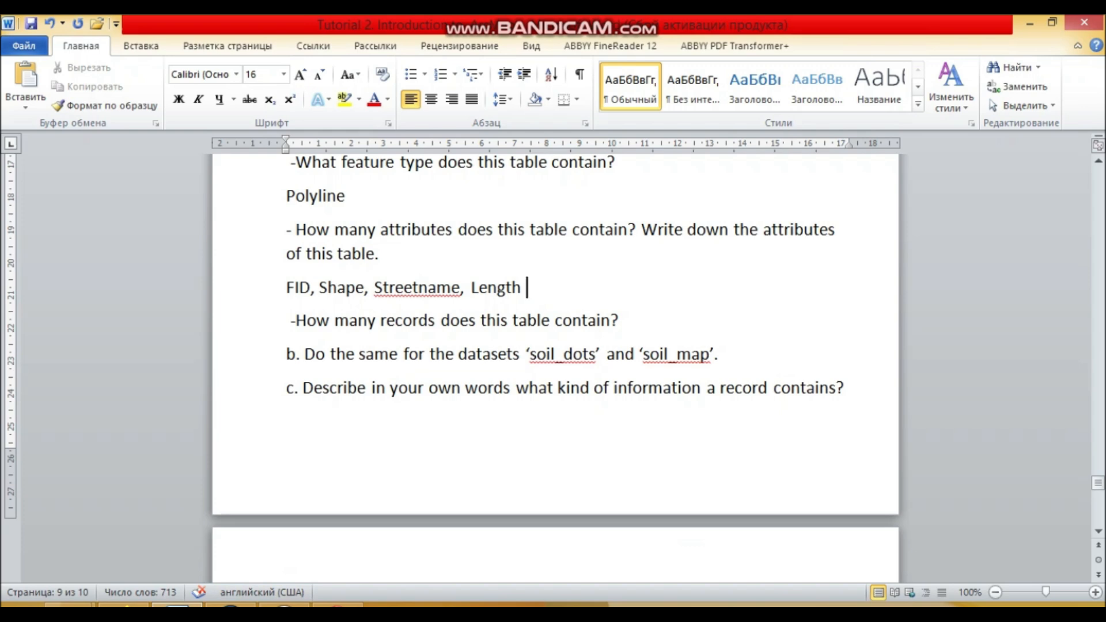
pyautogui.press('Enter')
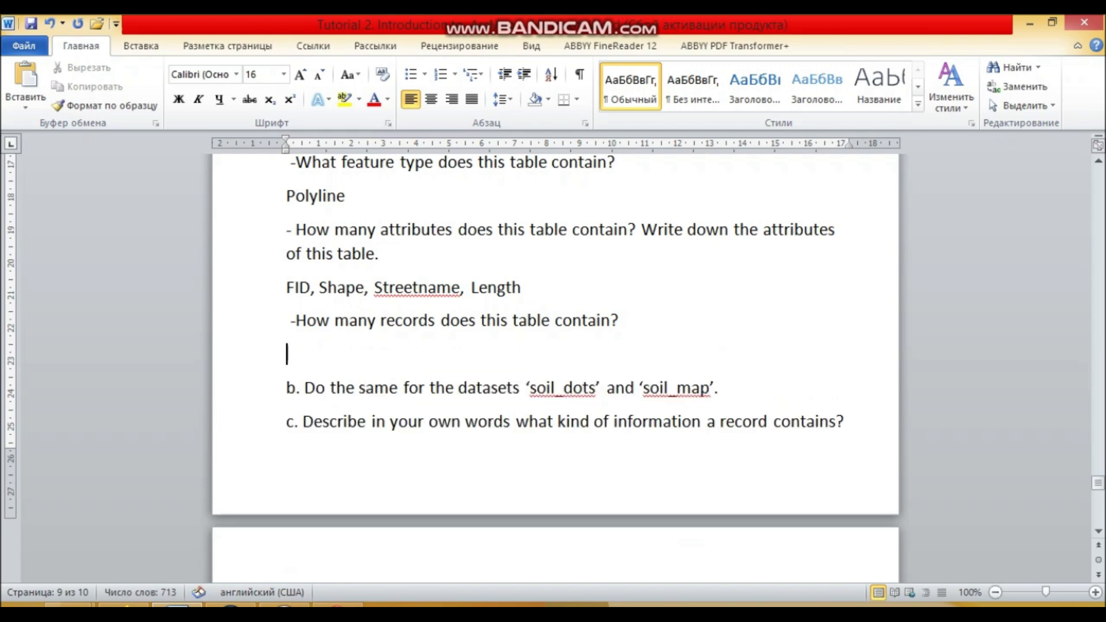
pyautogui.write('52 re')
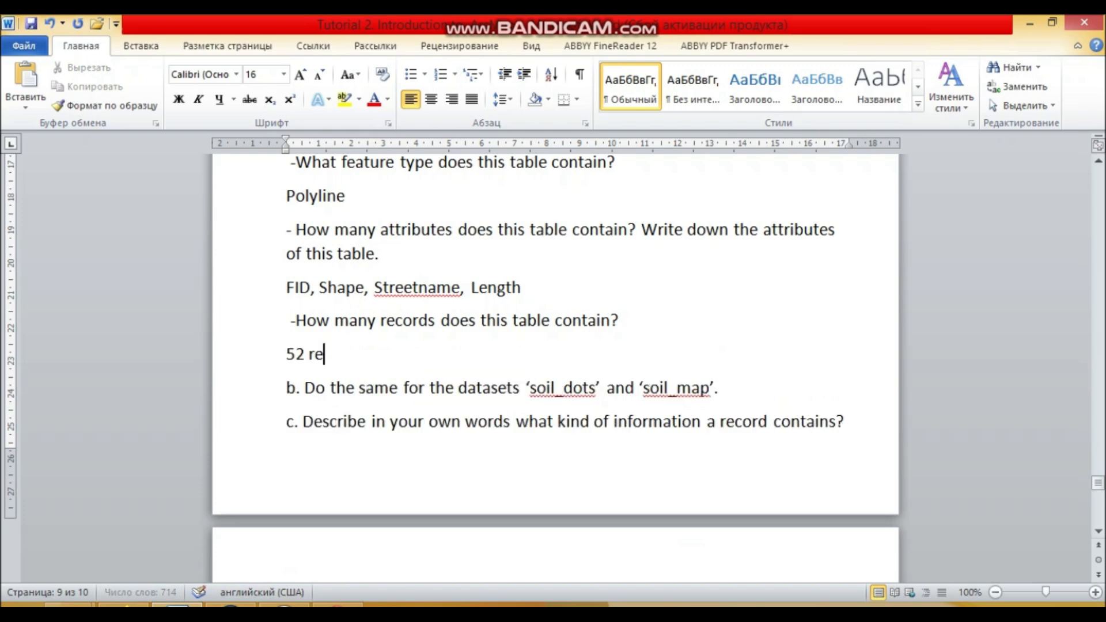
pyautogui.write('cord')
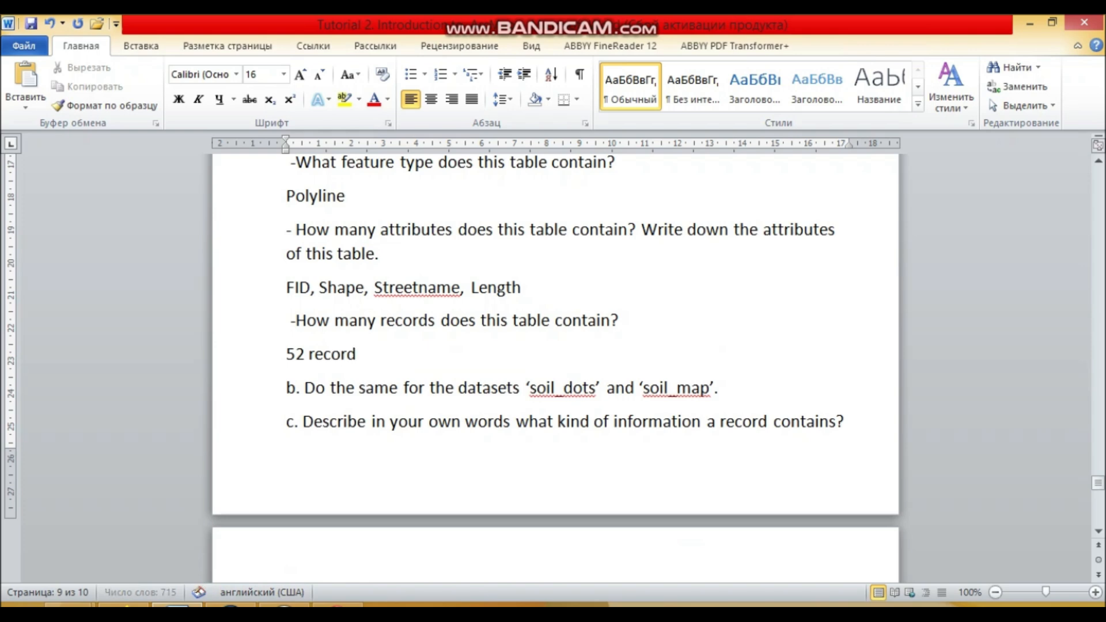
pyautogui.scroll(-3)
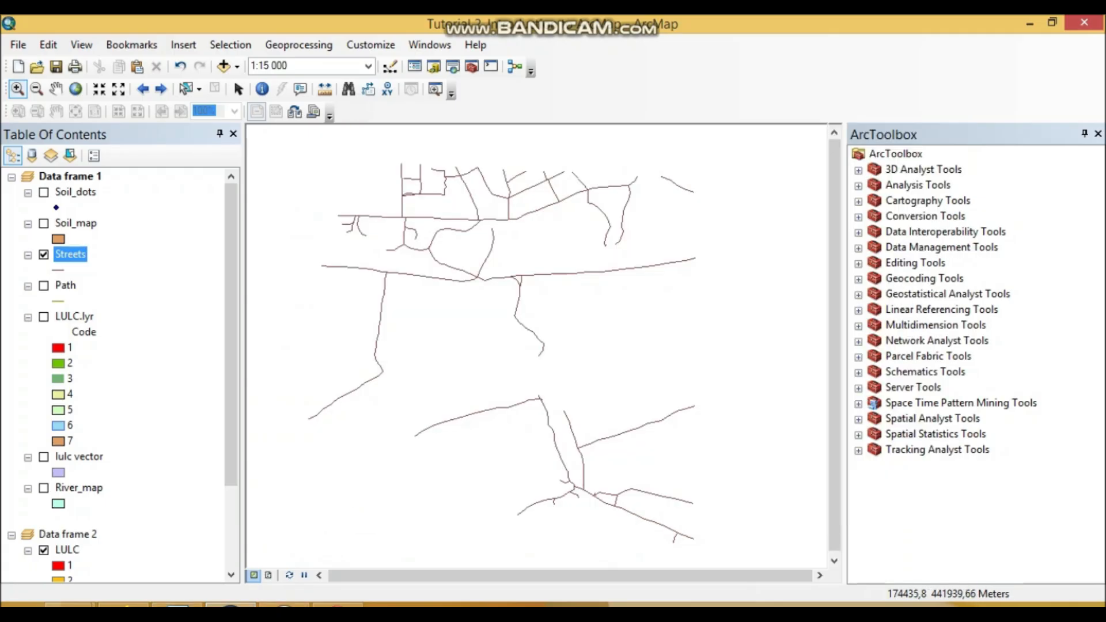
# - Hide Streets, then open and close the nine-record Soil_dots attribute table
pyautogui.click(44, 254)
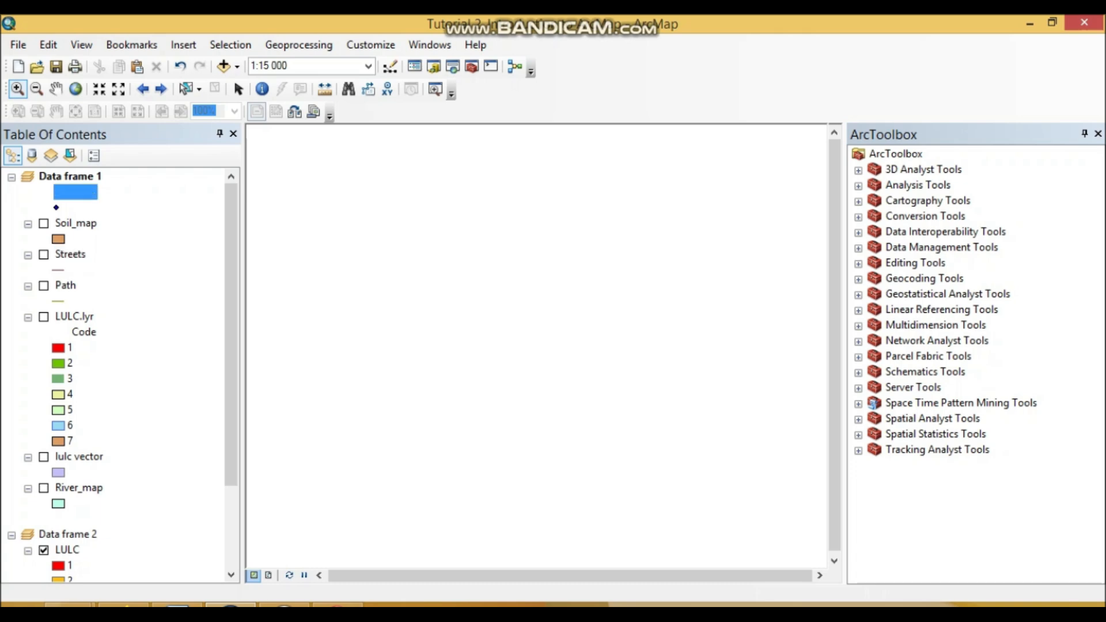
pyautogui.rightClick(75, 191)
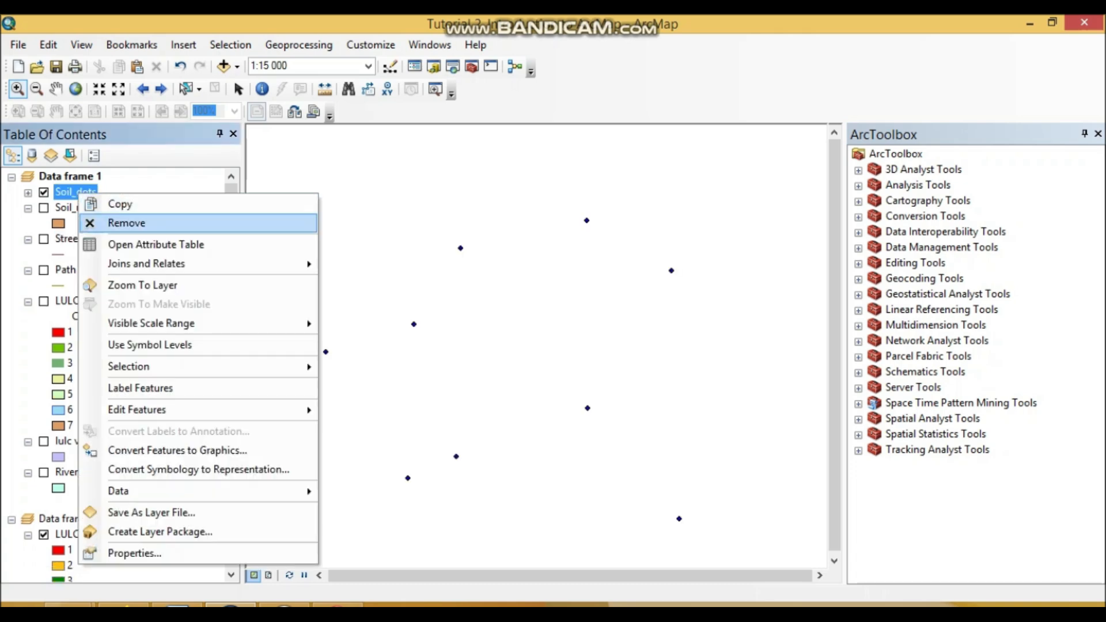
pyautogui.click(155, 244)
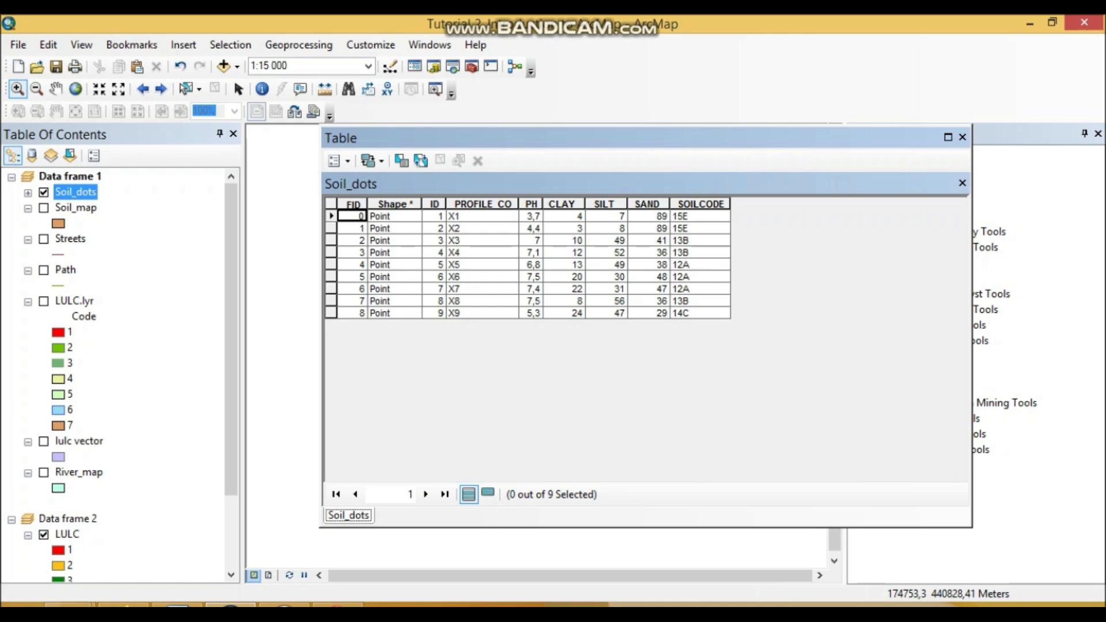
pyautogui.click(394, 204)
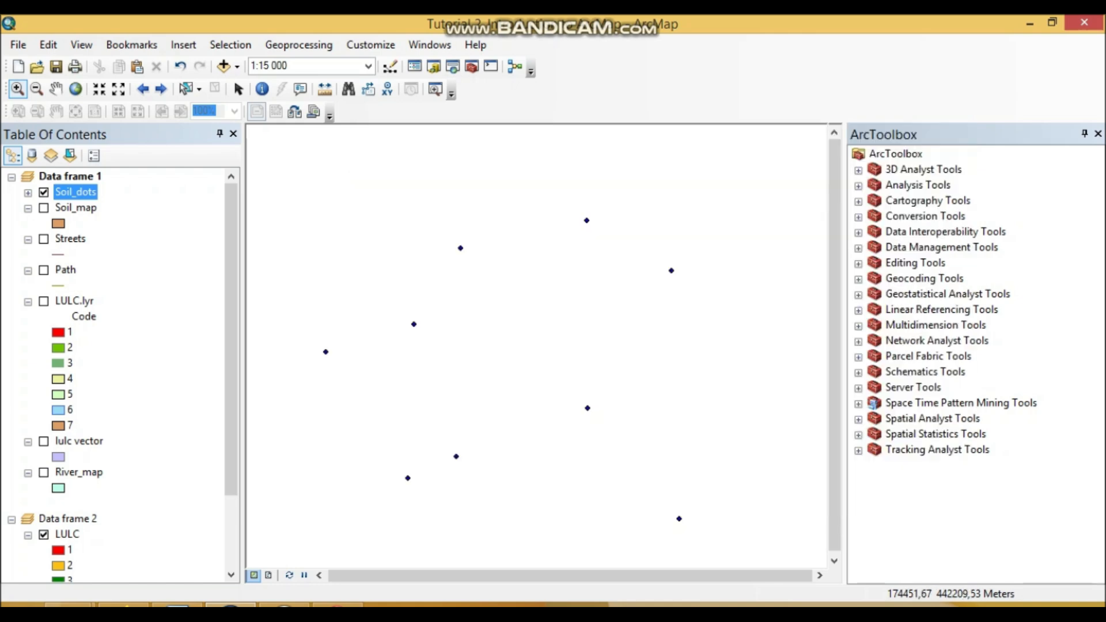
pyautogui.click(75, 208)
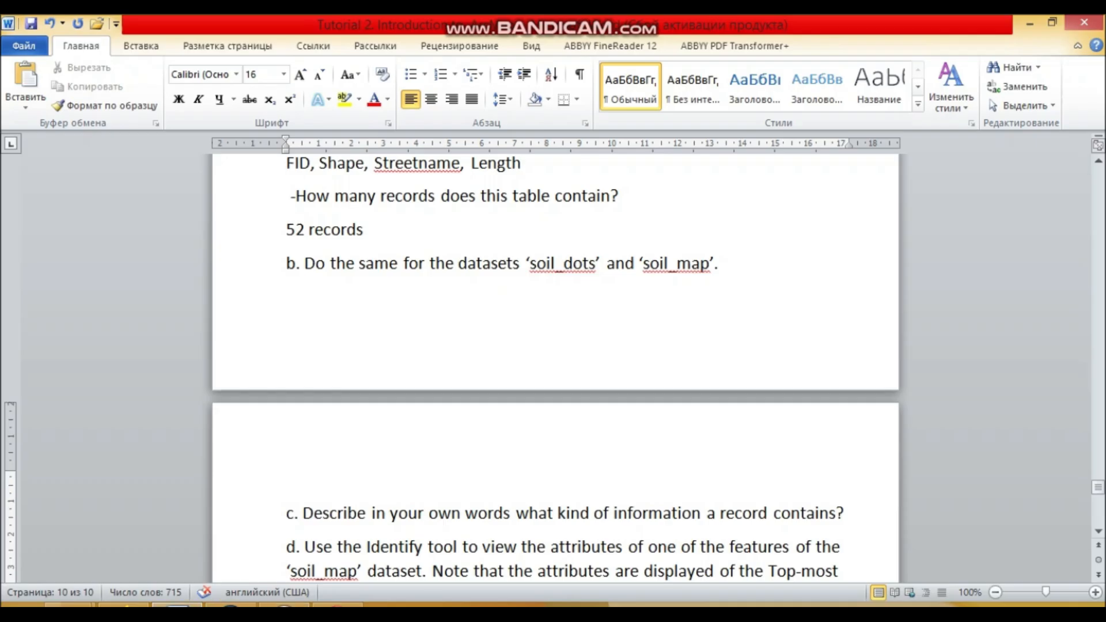
pyautogui.scroll(-3)
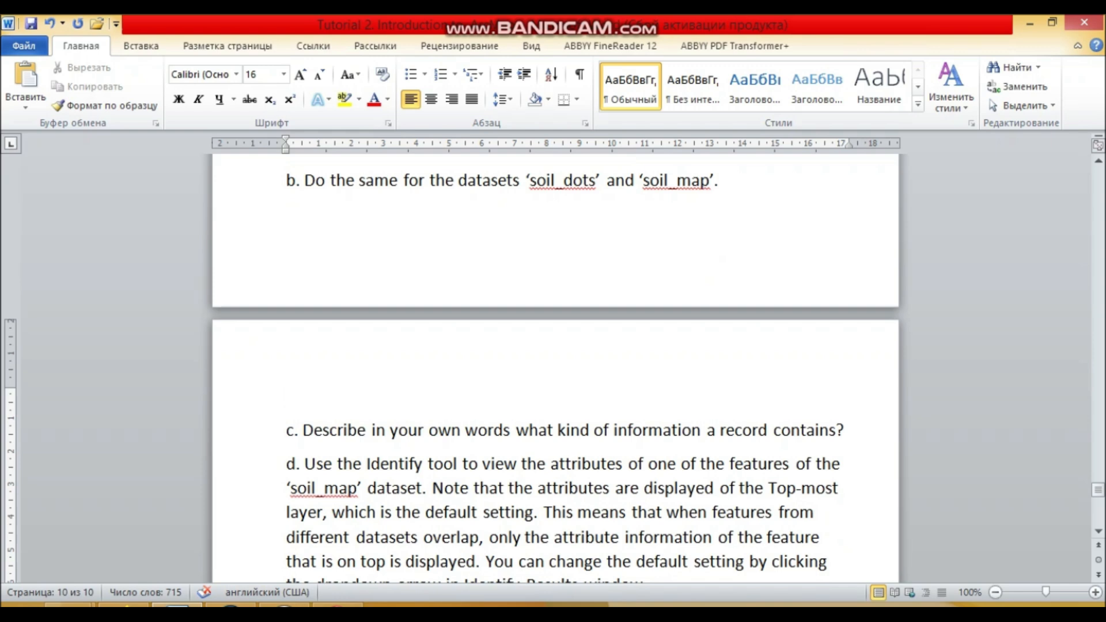
pyautogui.scroll(-3)
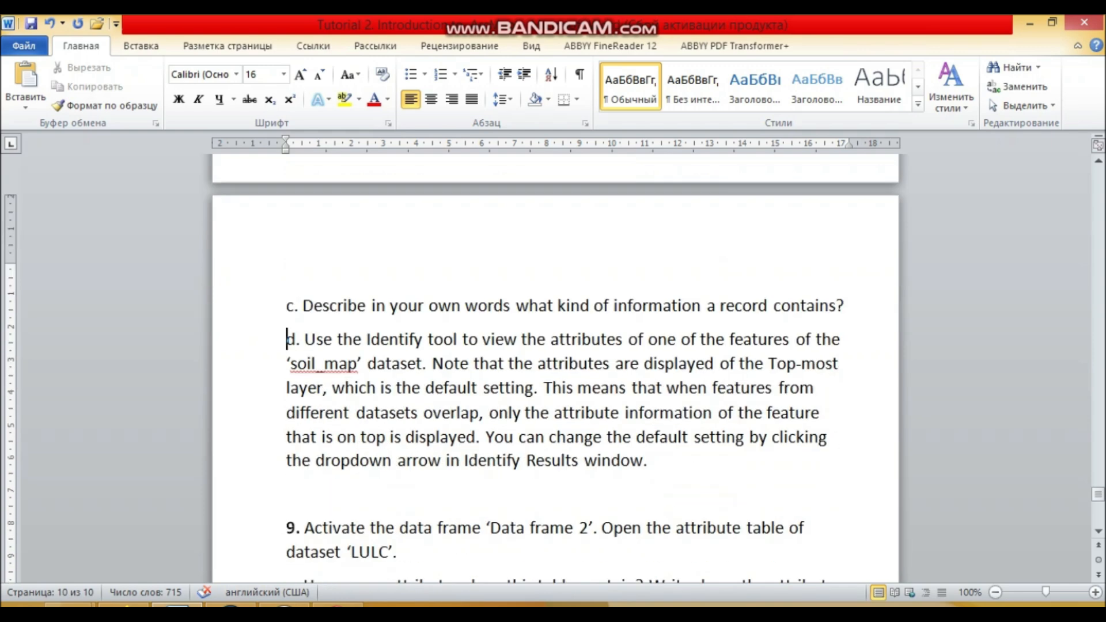
pyautogui.press('enter')
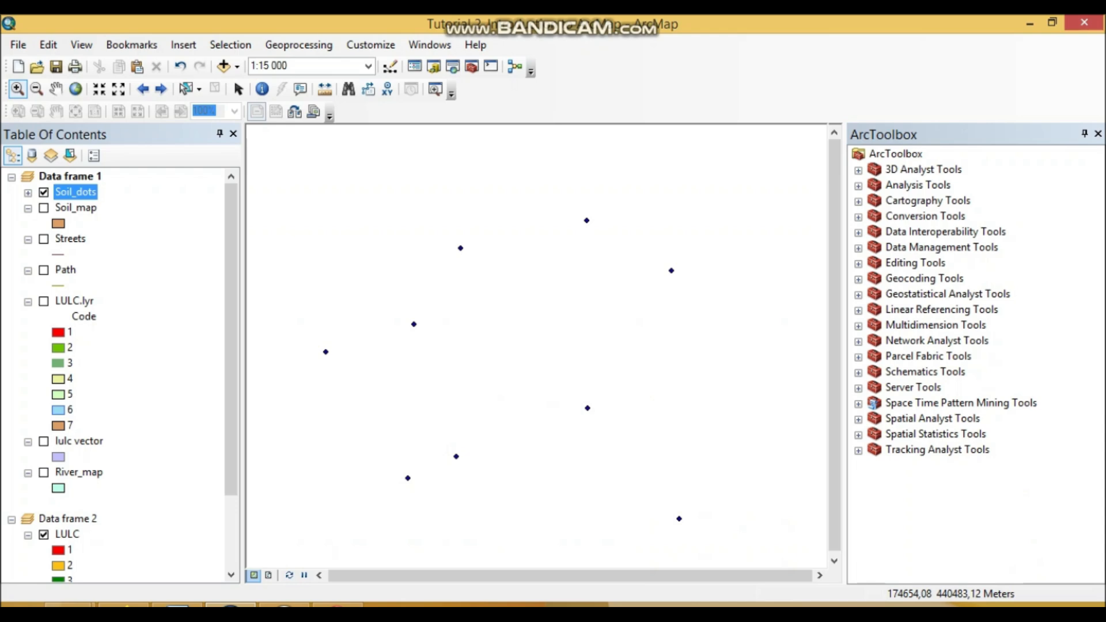
# - Reopen the Soil_dots attribute table showing pH, clay, silt, sand and soil codes
pyautogui.rightClick(75, 191)
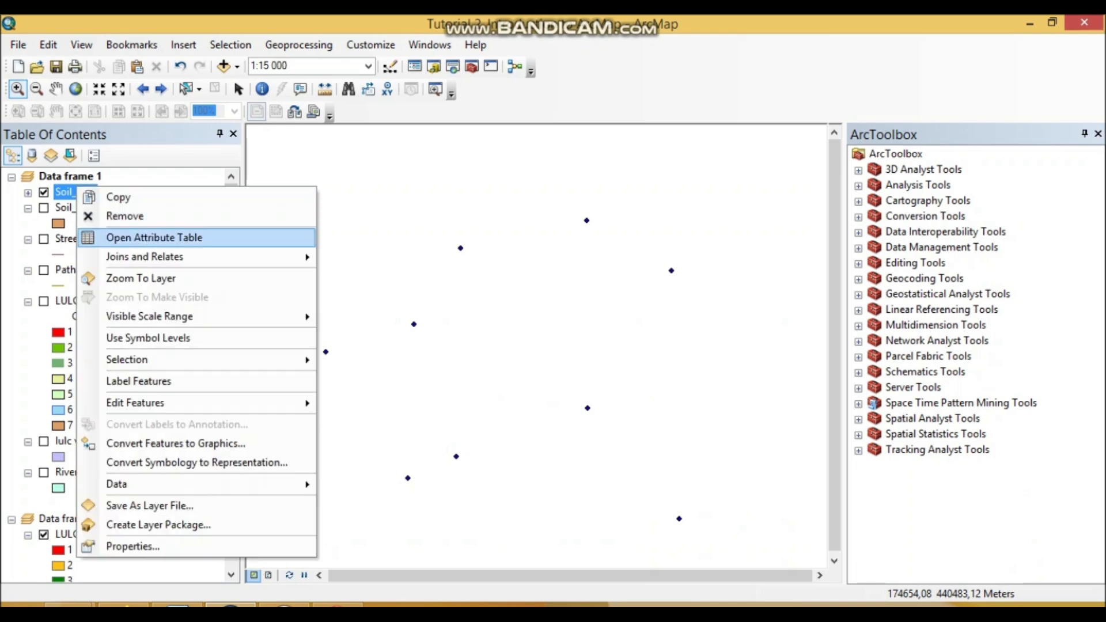
pyautogui.click(153, 237)
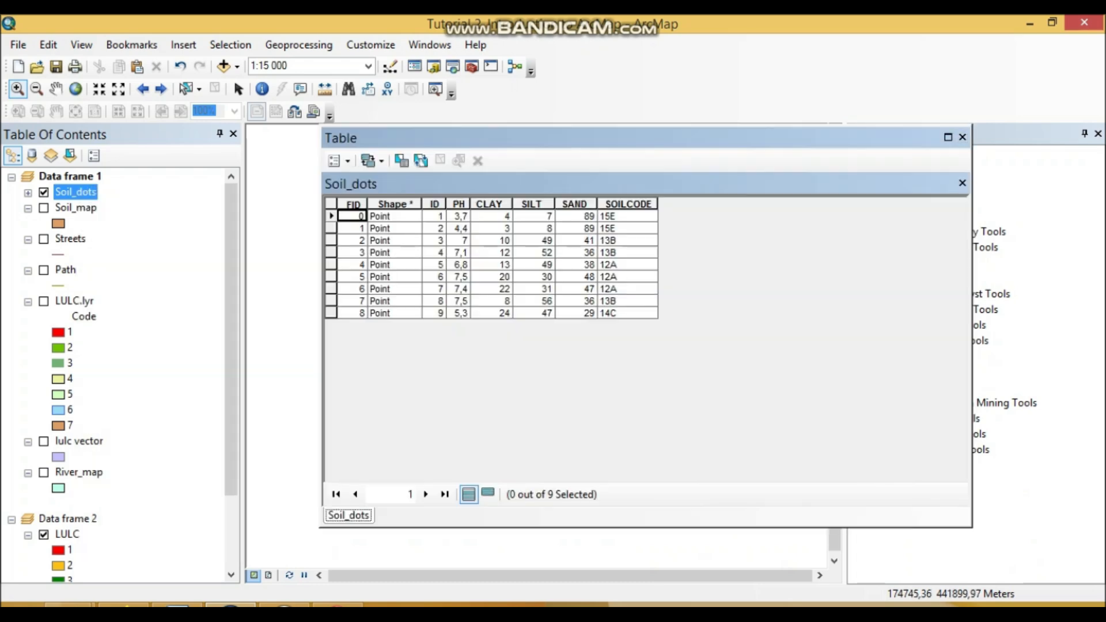
pyautogui.click(330, 215)
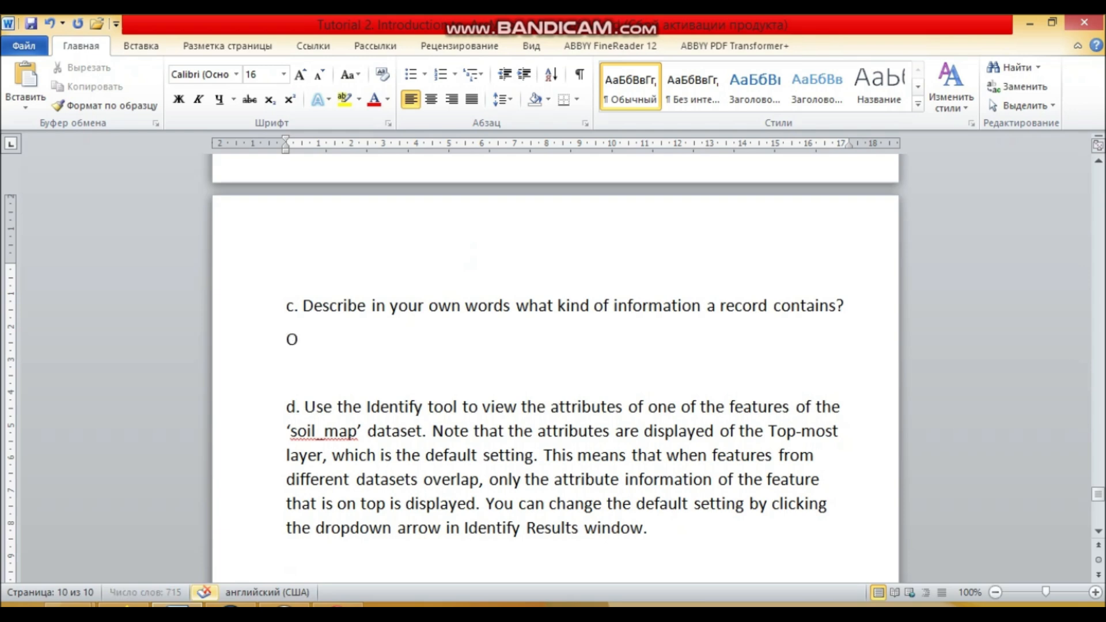
# - Type 'One record is one geometric object/feature in vector.' under question c in Word
pyautogui.write('ne revord')
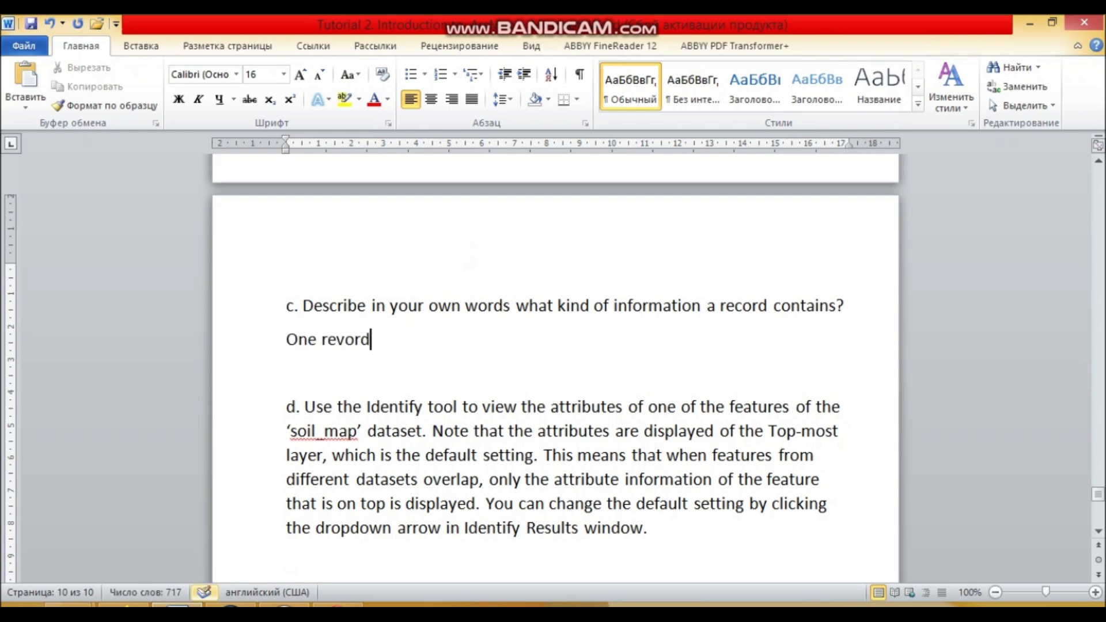
pyautogui.write('record i')
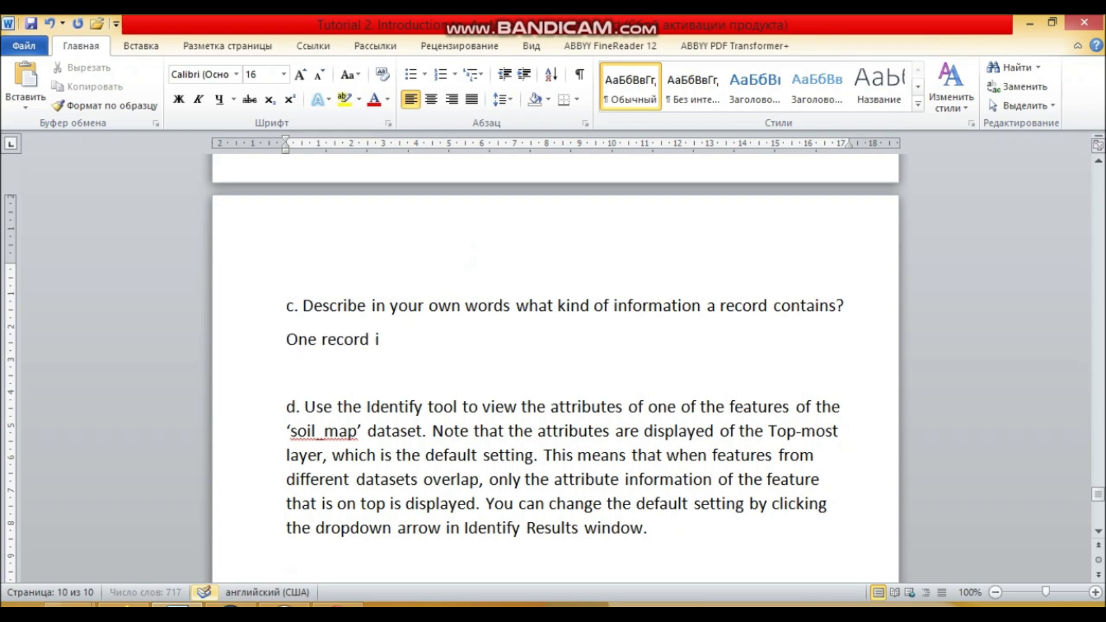
pyautogui.write('s one geo')
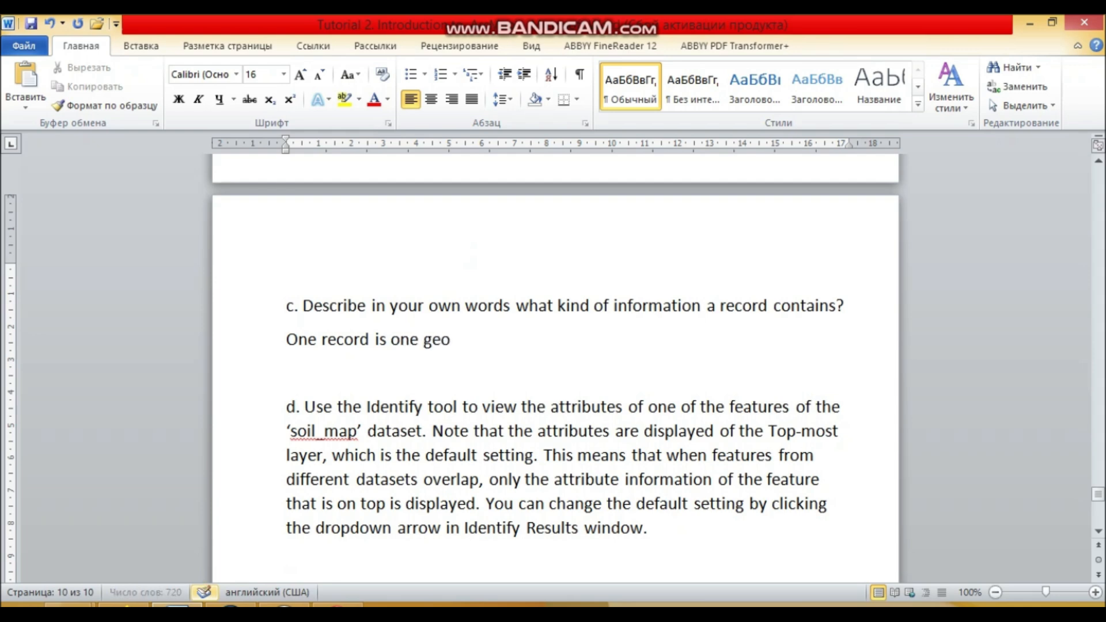
pyautogui.write('metric obje')
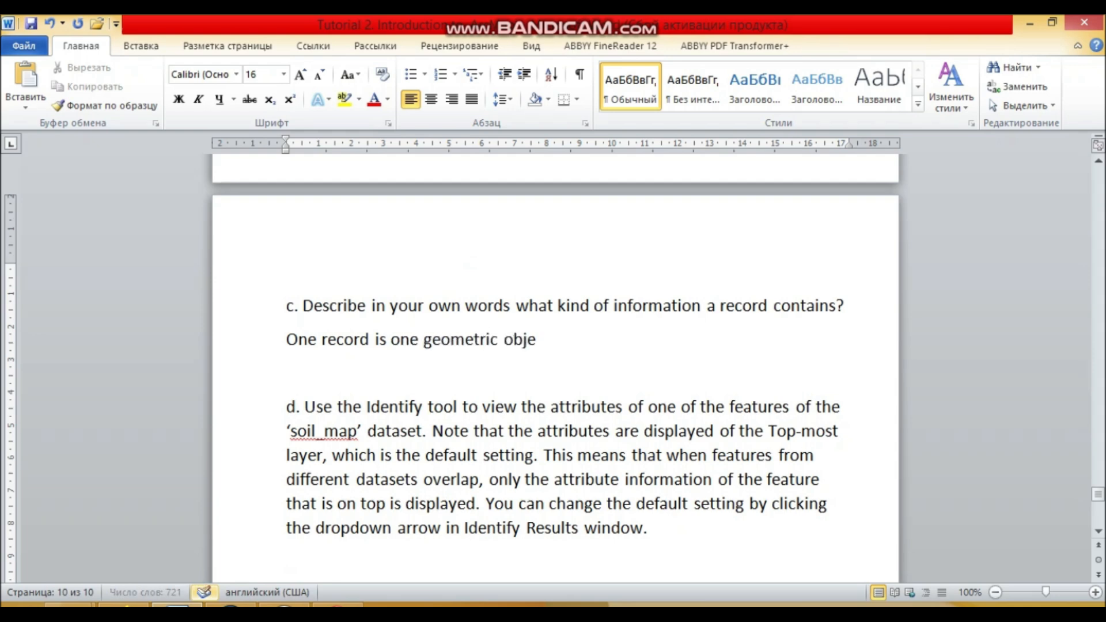
pyautogui.write('ct/')
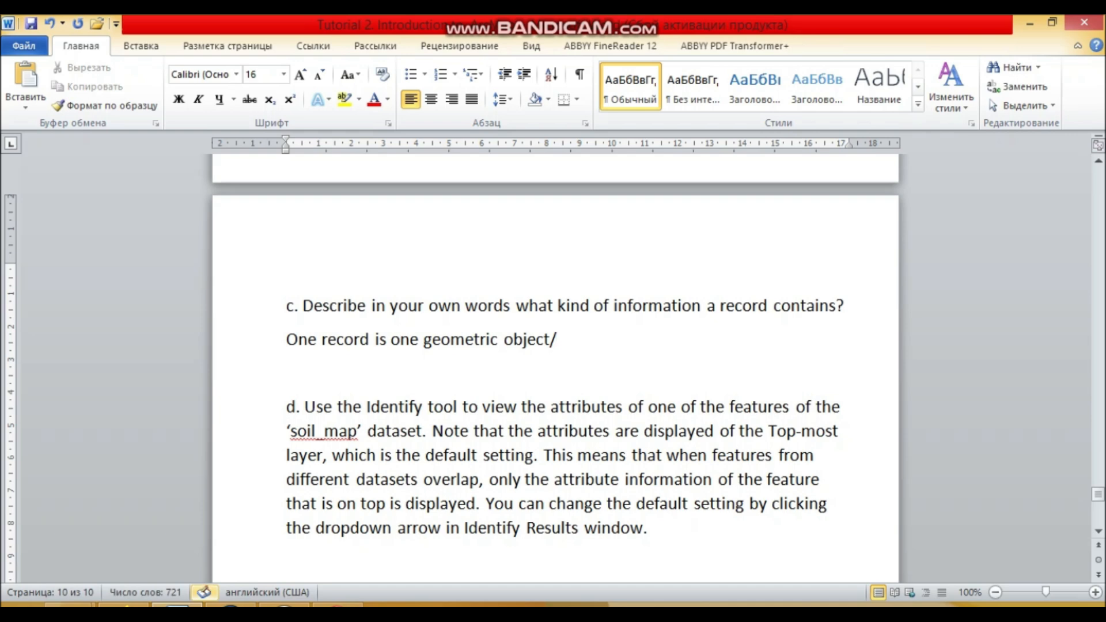
pyautogui.write('feature i')
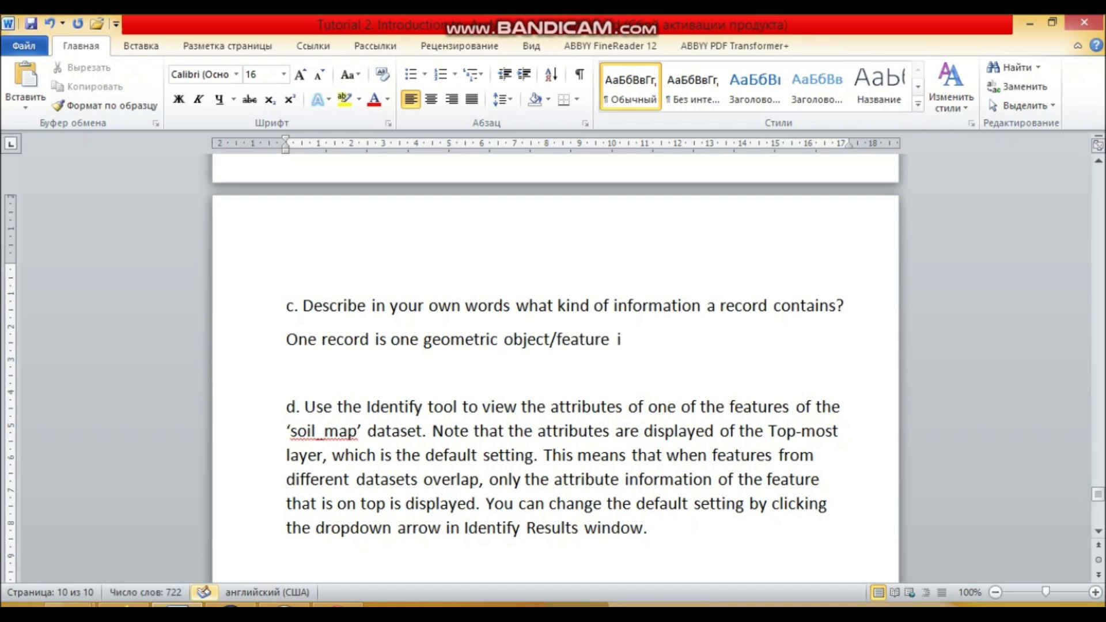
pyautogui.write('n vector.')
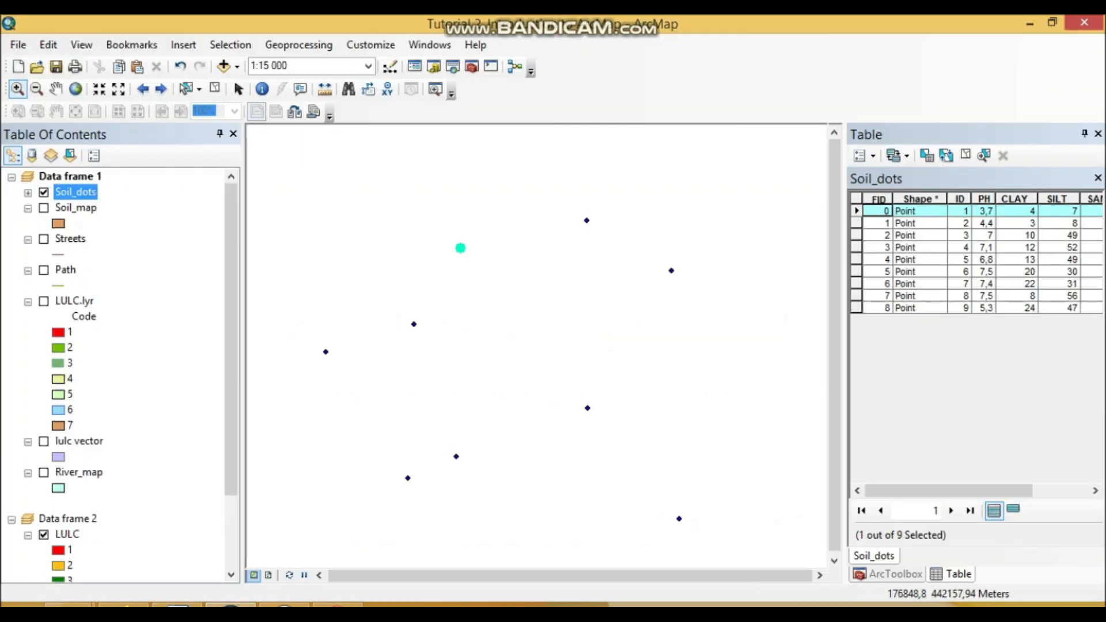
# - Return to ArcMap's docked Soil_dots table, with the first point record highlighted on the map
pyautogui.click(894, 573)
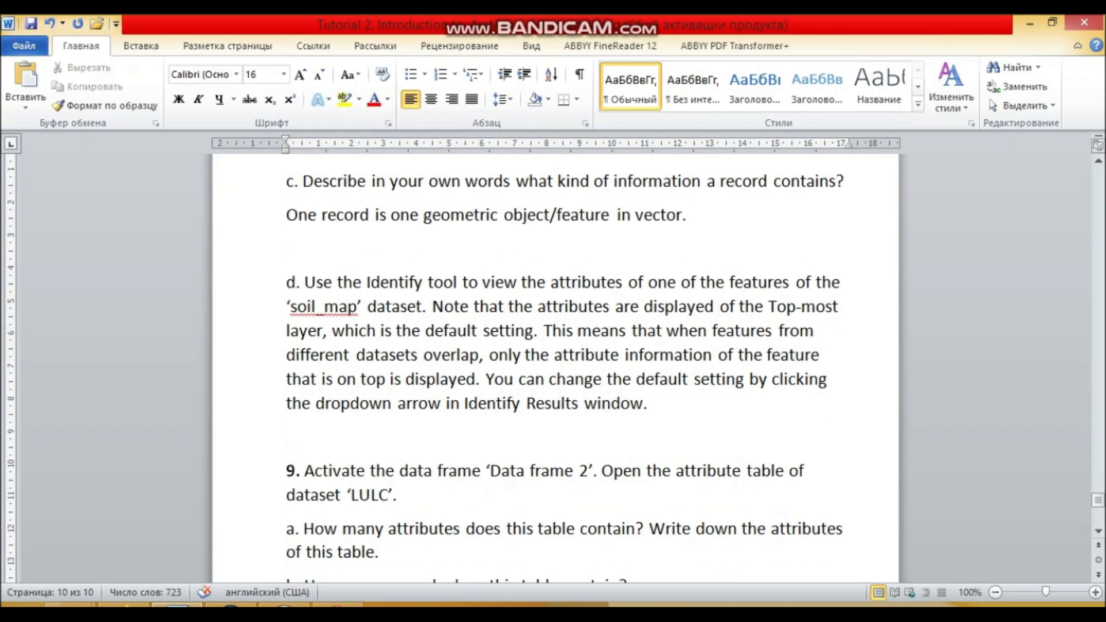
pyautogui.click(690, 215)
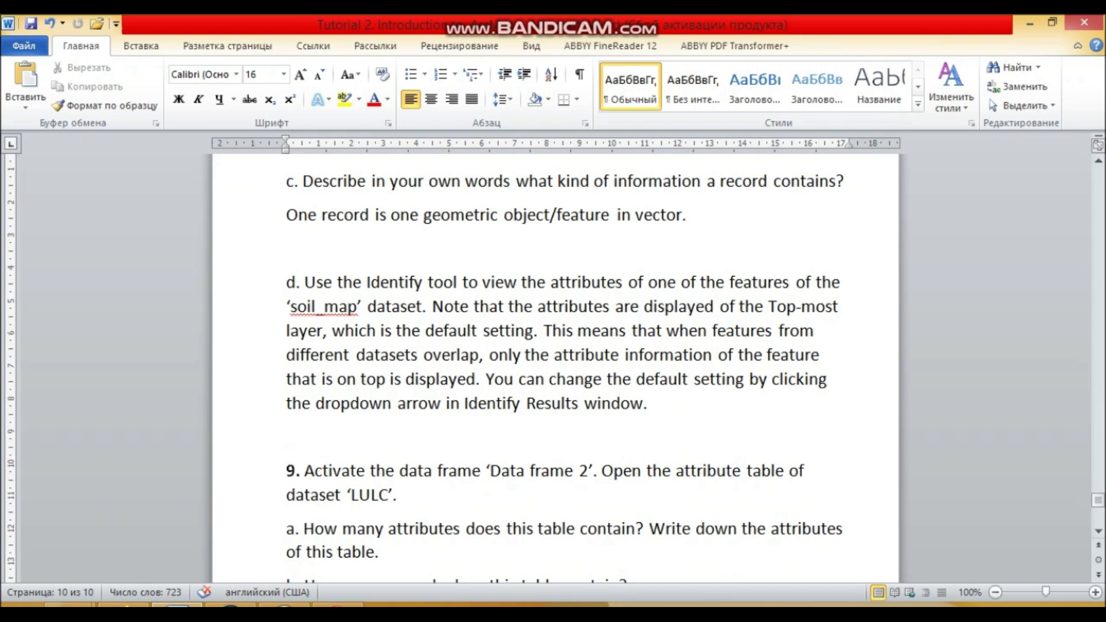
pyautogui.click(690, 214)
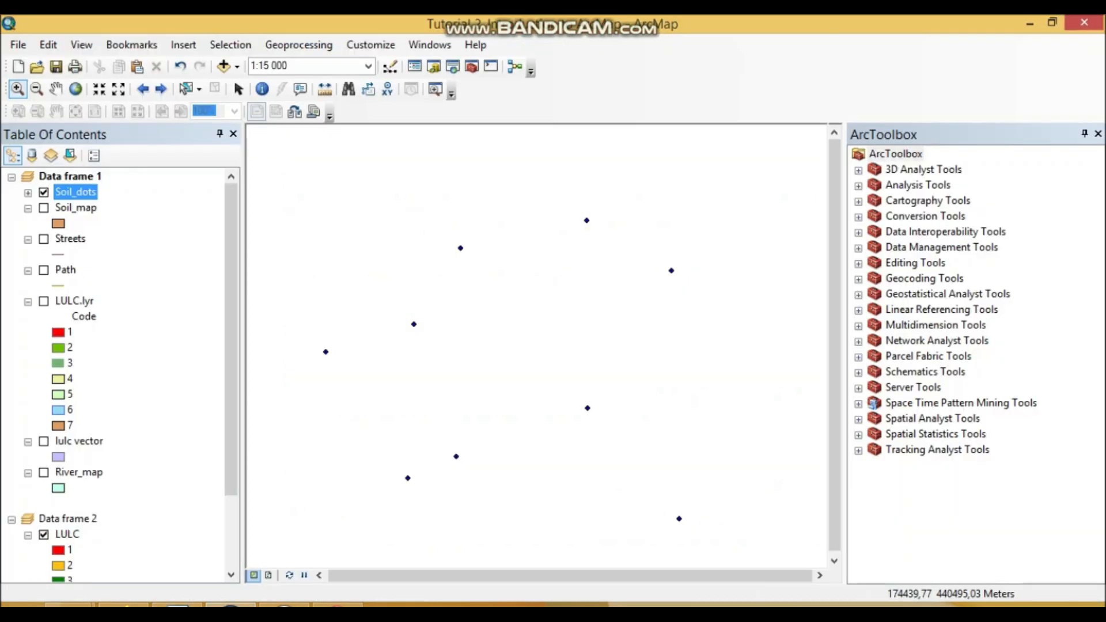
# - Swap Soil_dots for Soil_map and identify a Soil_map polygon with the Identify tool
pyautogui.click(43, 207)
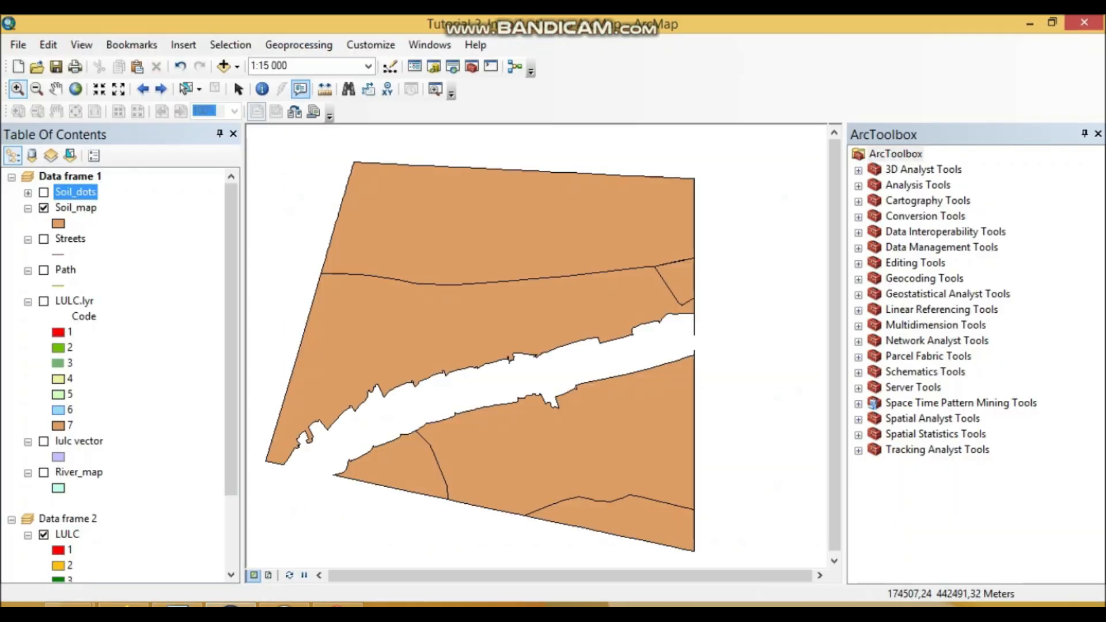
pyautogui.click(262, 88)
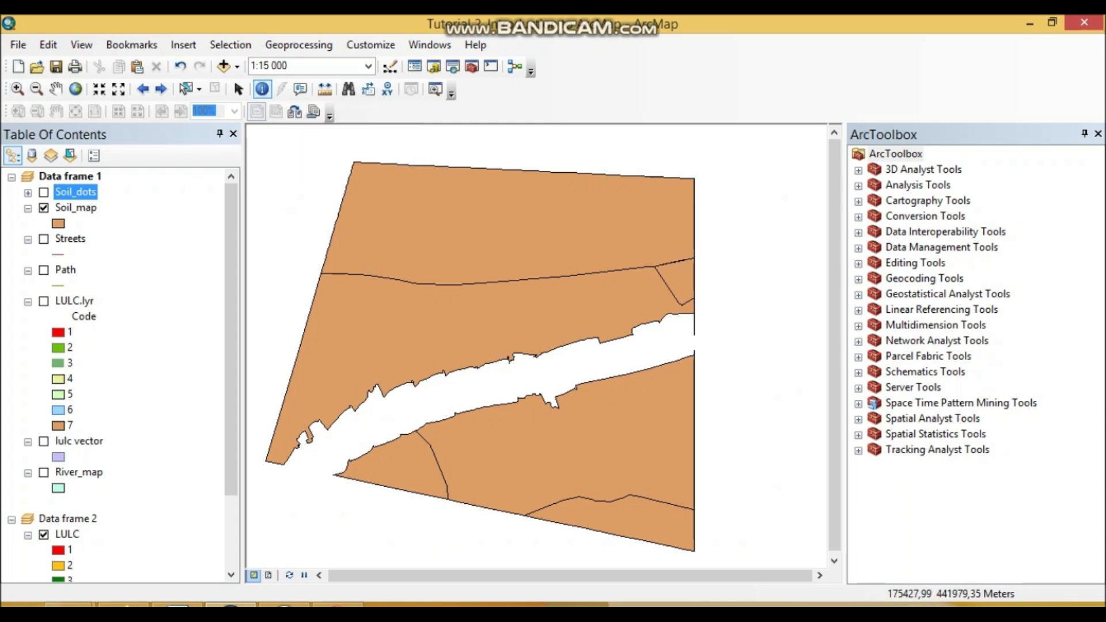
pyautogui.click(76, 207)
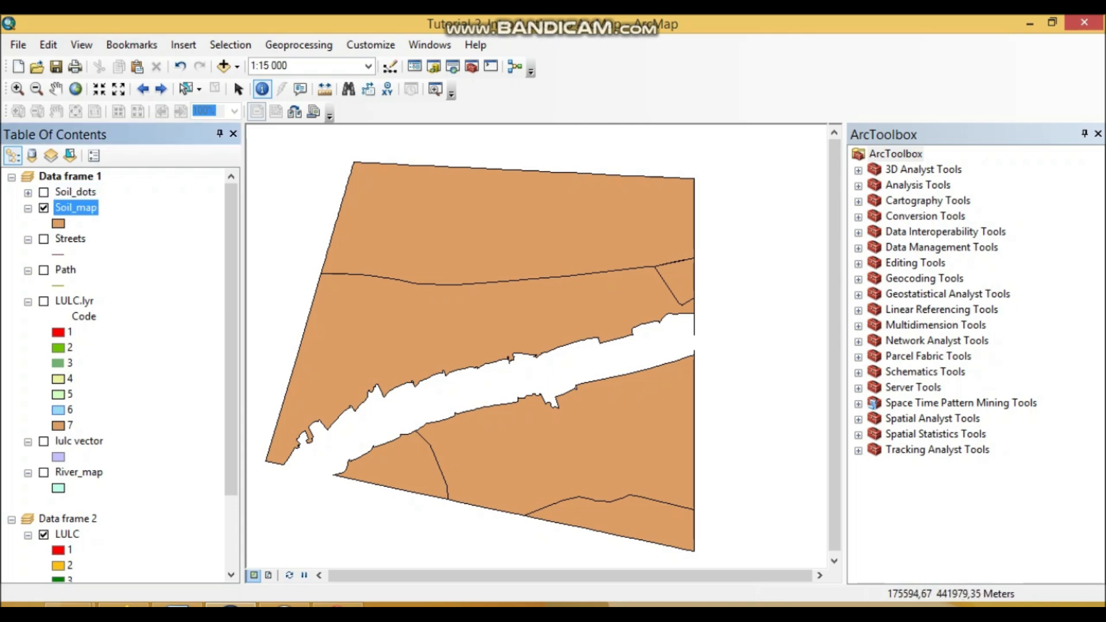
pyautogui.click(262, 90)
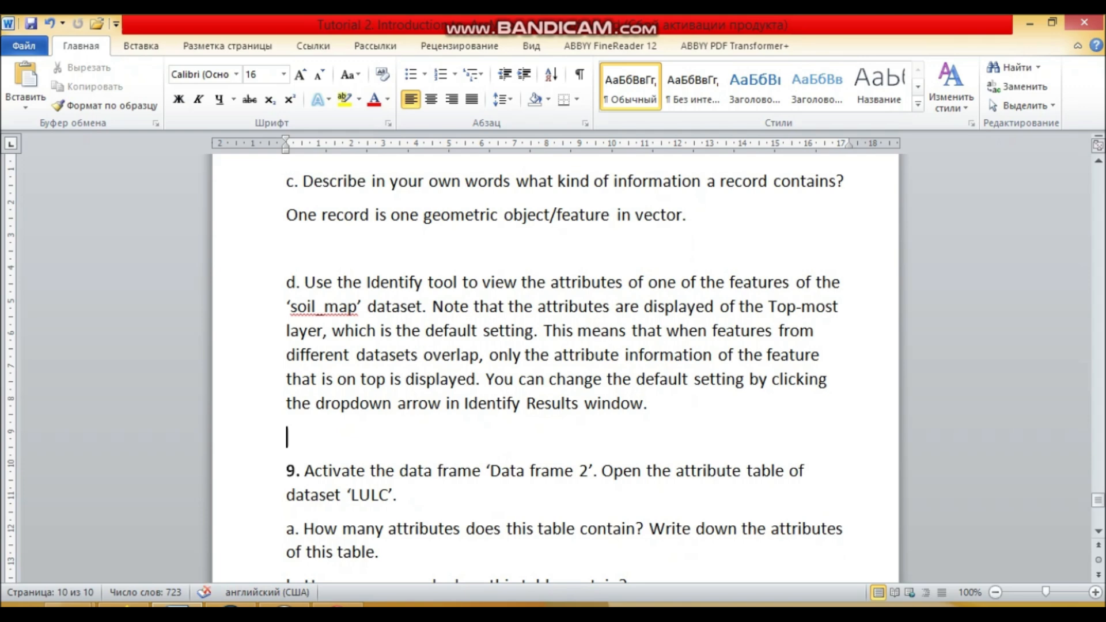
pyautogui.press('ctrl+v')
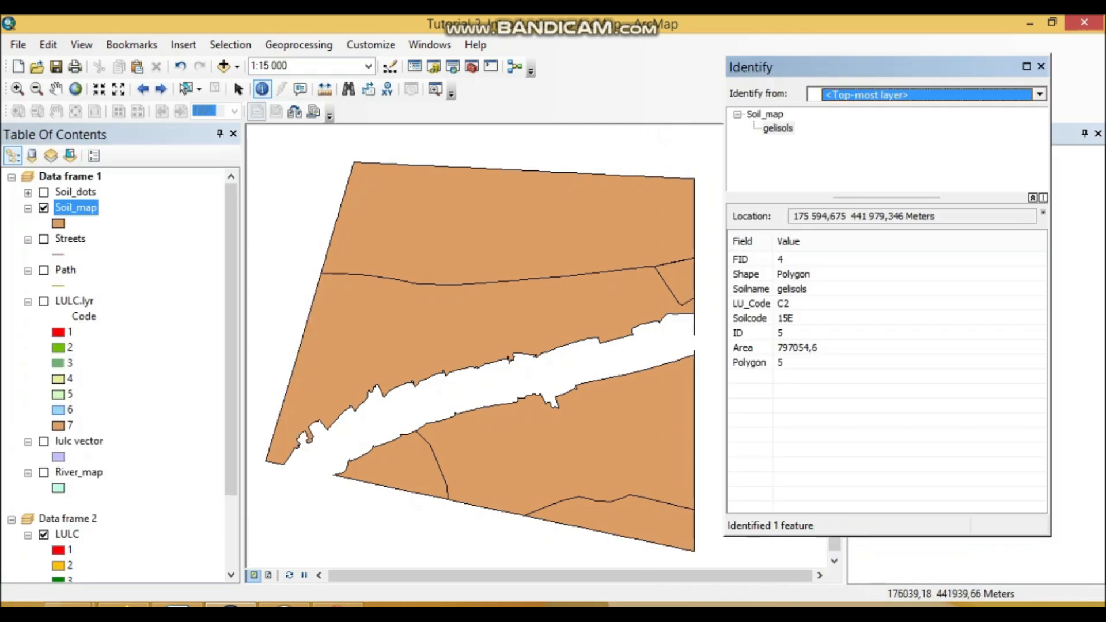
# - Turn on Soil_dots, Streets, Path and lulc vector over Soil_map, keeping the gelisols results showing
pyautogui.click(1037, 94)
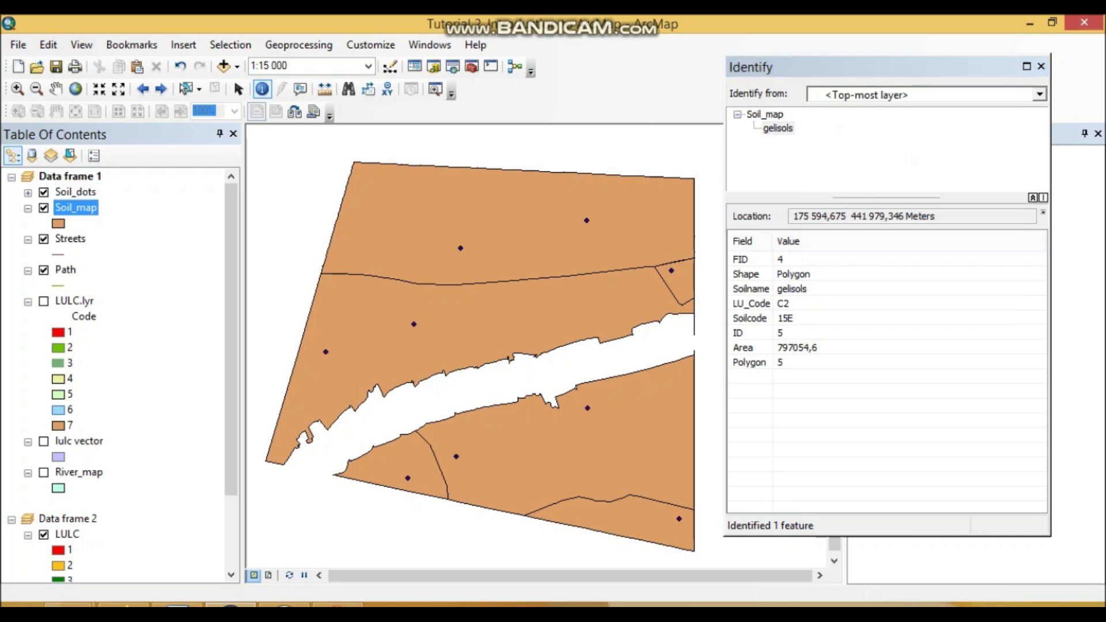
pyautogui.click(43, 440)
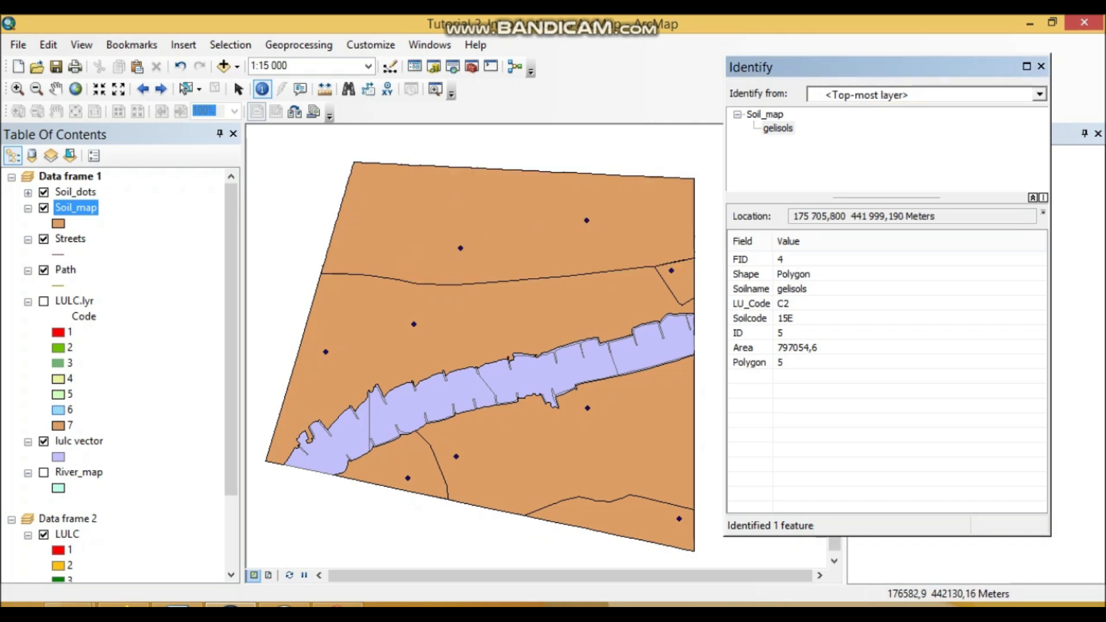
# - Set 'Identify from' to <All layers> and browse the results, including the lulc vector record
pyautogui.click(1037, 94)
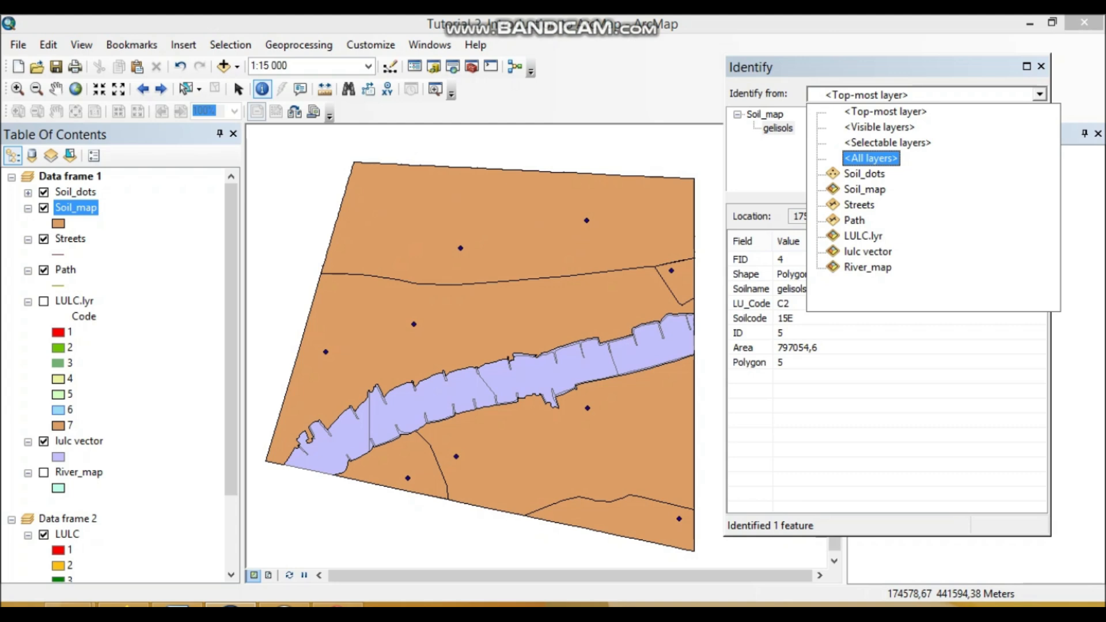
pyautogui.click(885, 111)
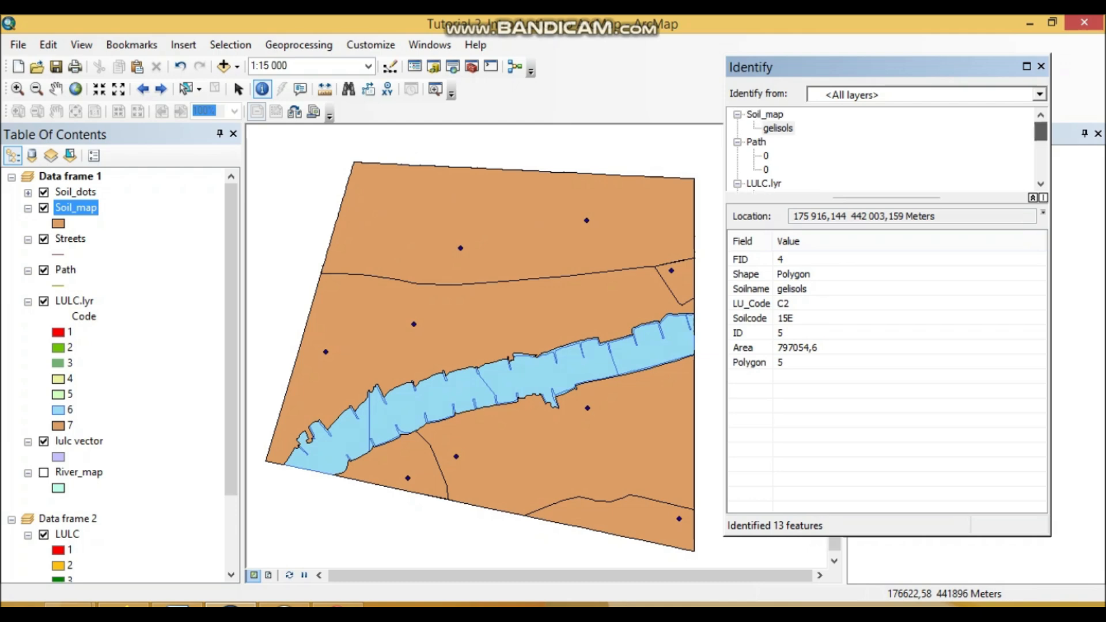
pyautogui.scroll(-3)
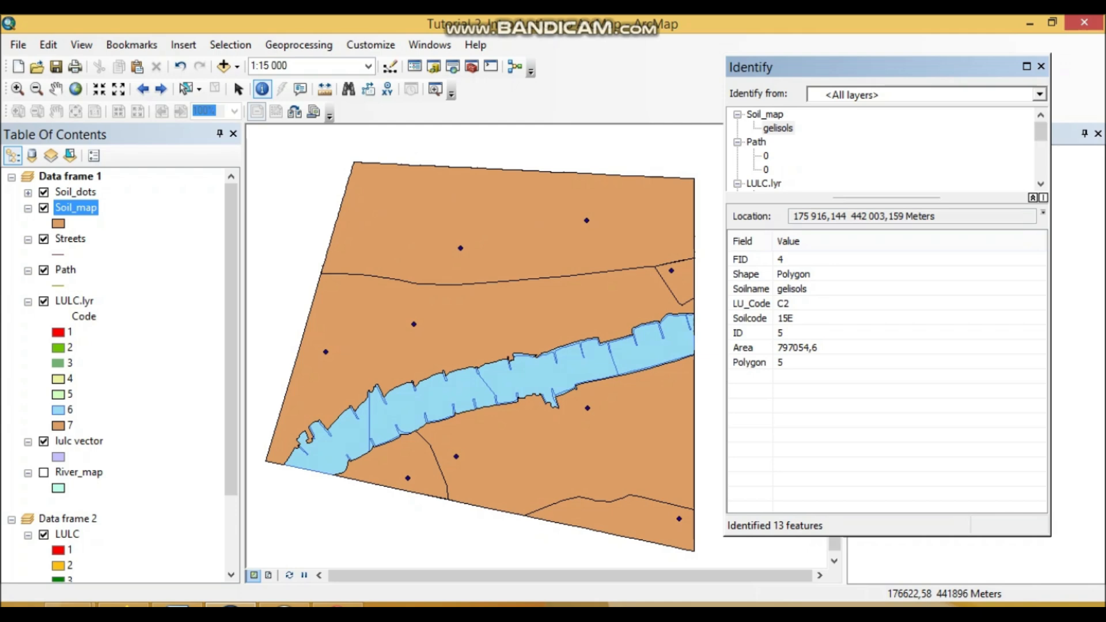
pyautogui.click(764, 183)
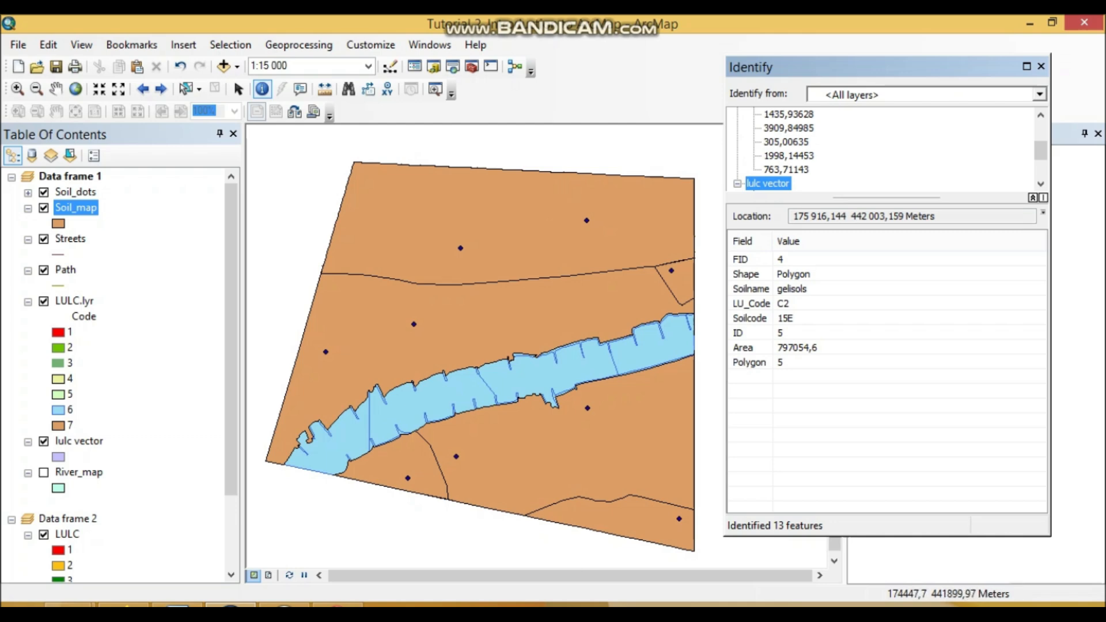
pyautogui.click(75, 192)
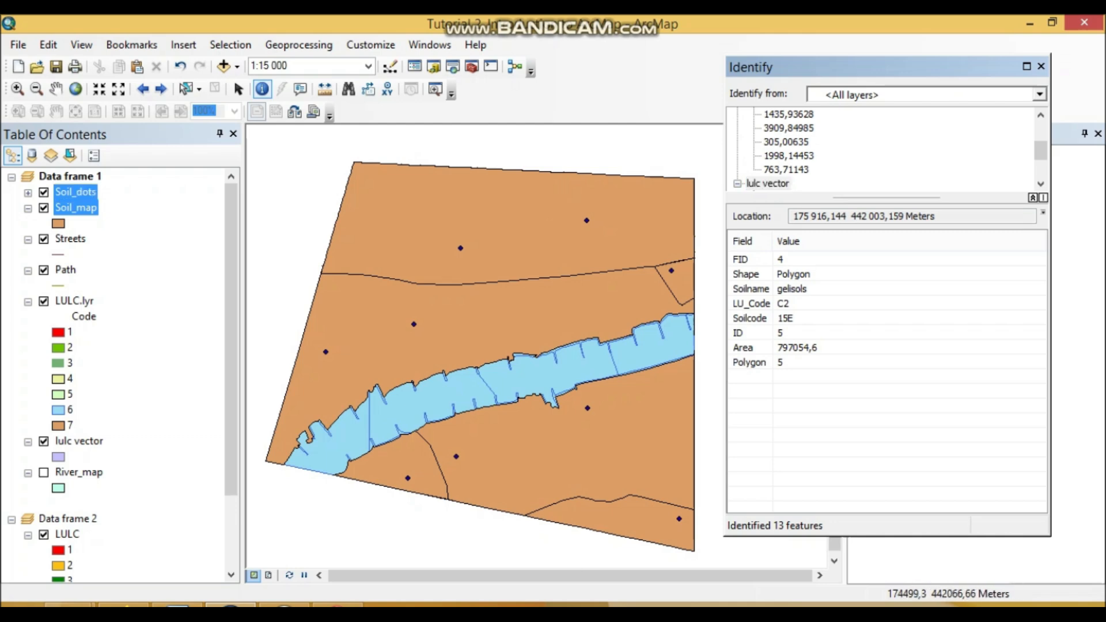
pyautogui.click(43, 191)
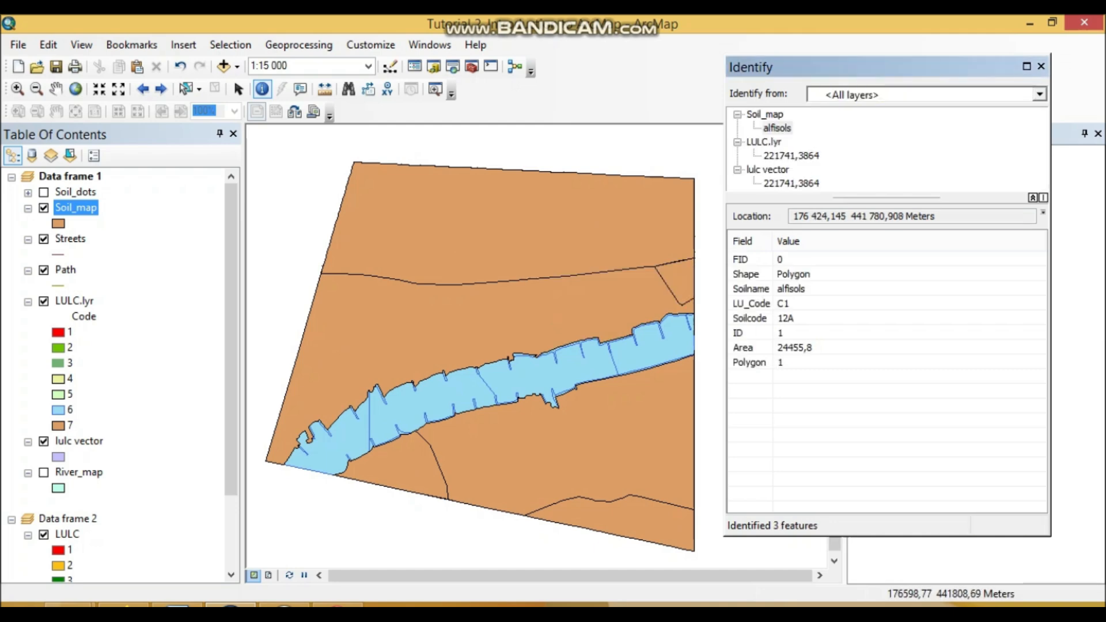
# - Inspect the alfisols LULC.lyr and lulc vector results, then set 'Identify from' to <Top-most layer>
pyautogui.click(763, 142)
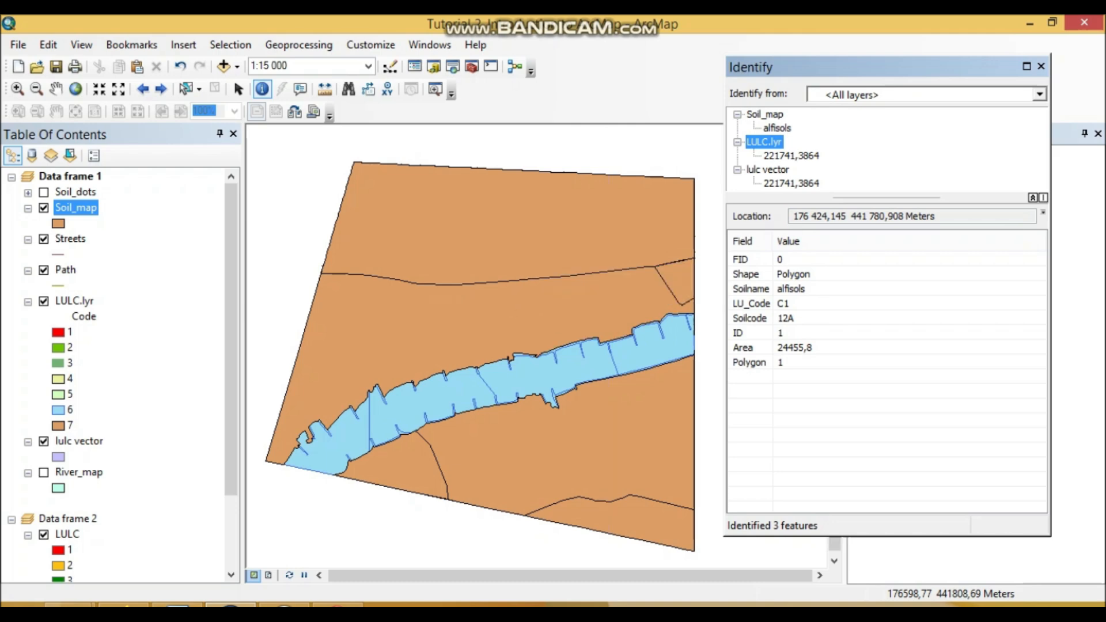
pyautogui.click(767, 169)
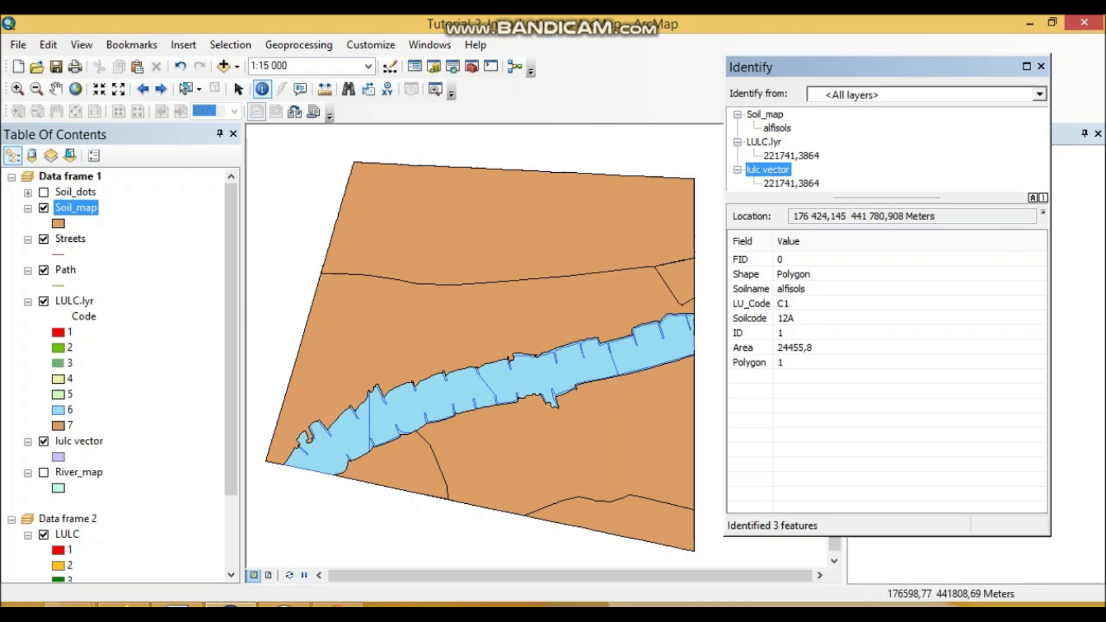
pyautogui.click(1037, 93)
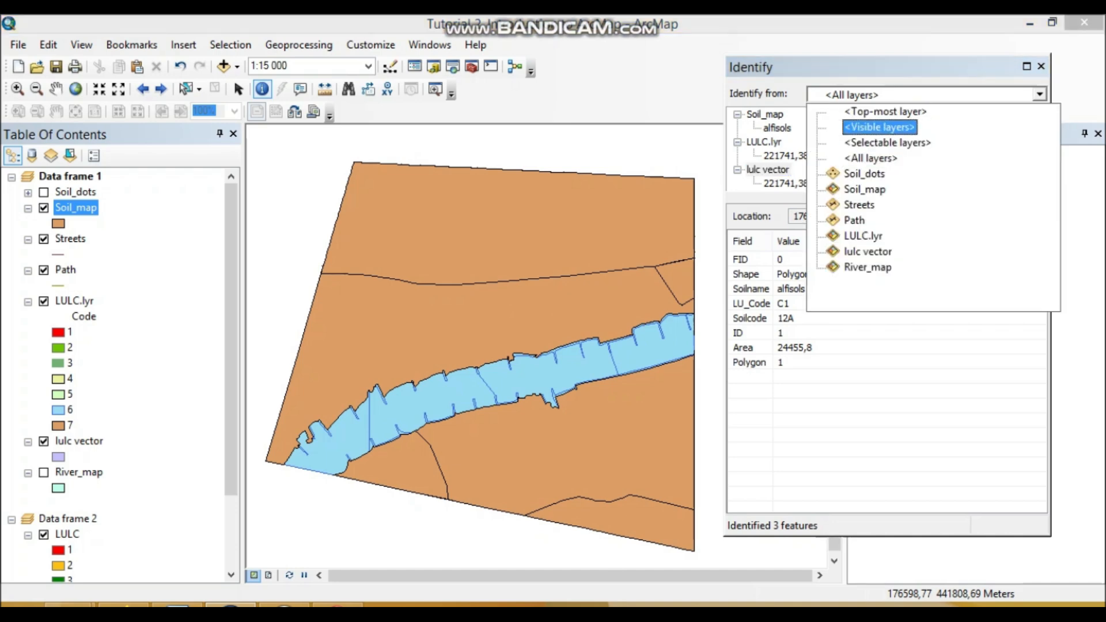
pyautogui.click(883, 111)
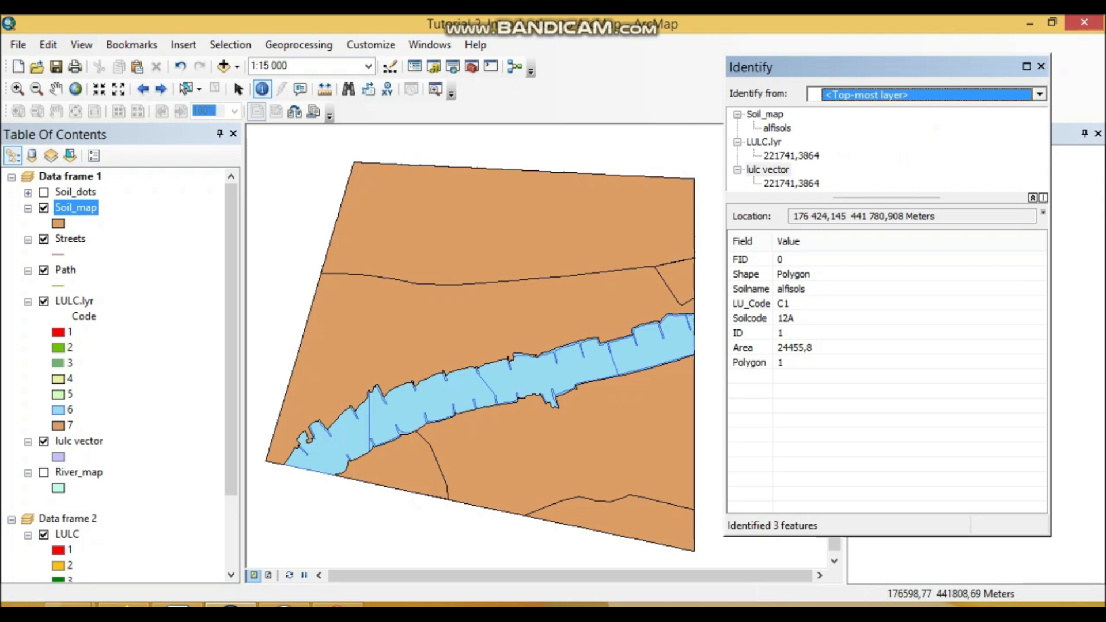
pyautogui.moveTo(484, 352)
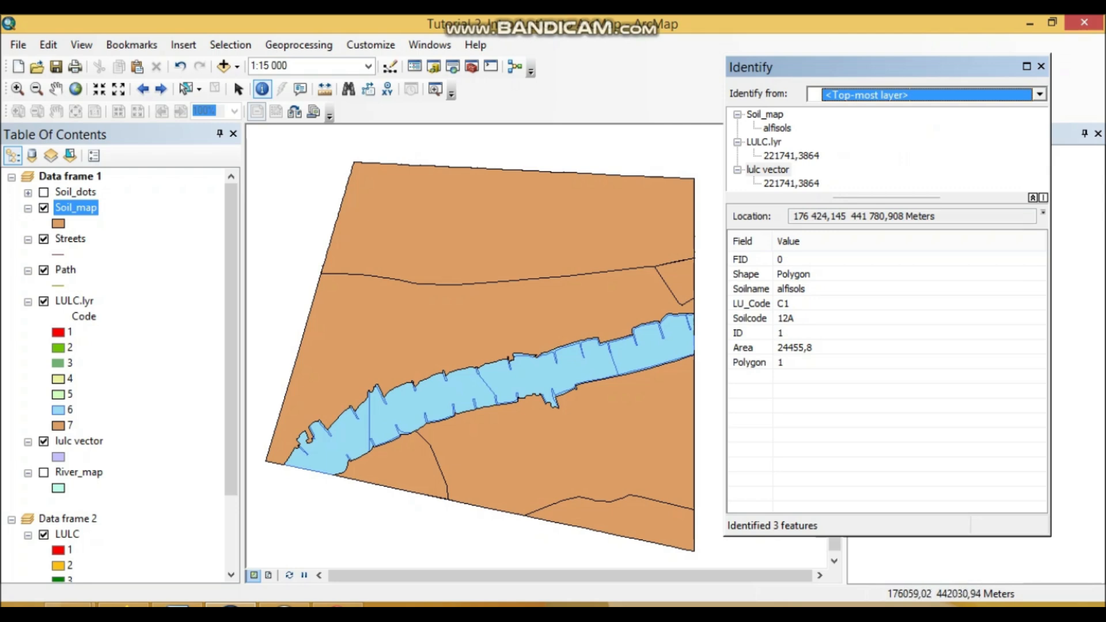